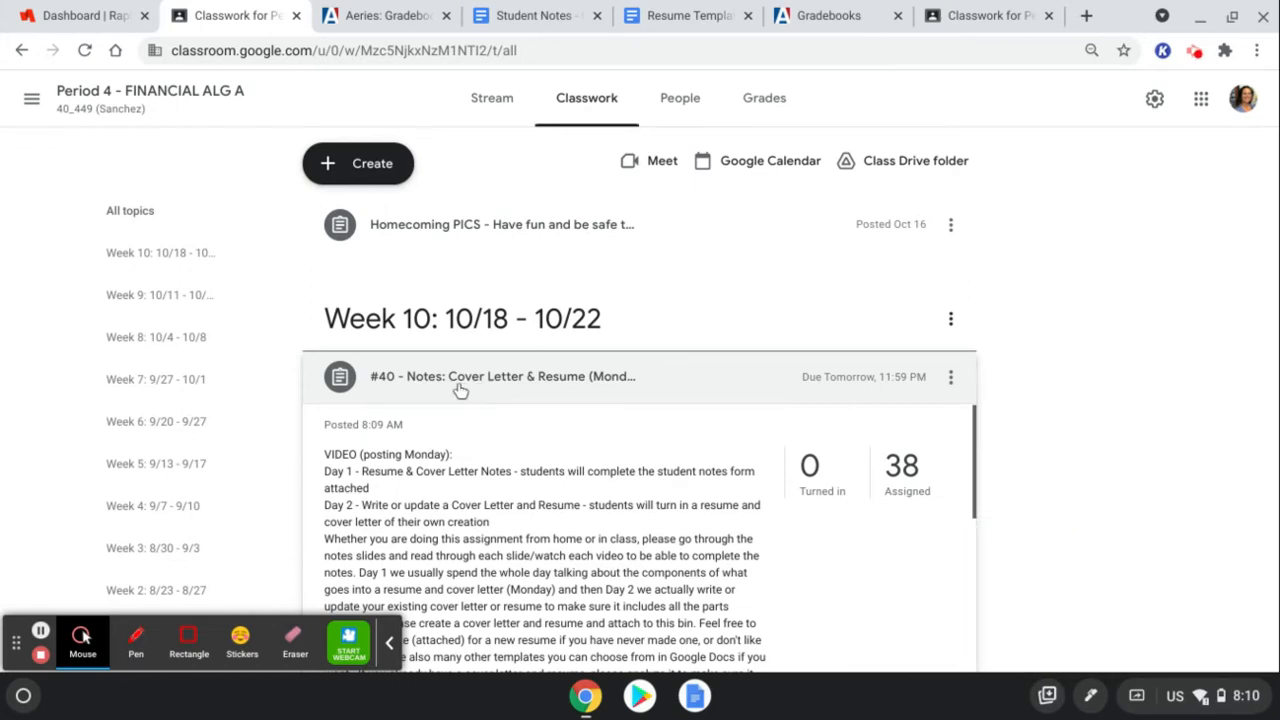
mouse_move(1116, 428)
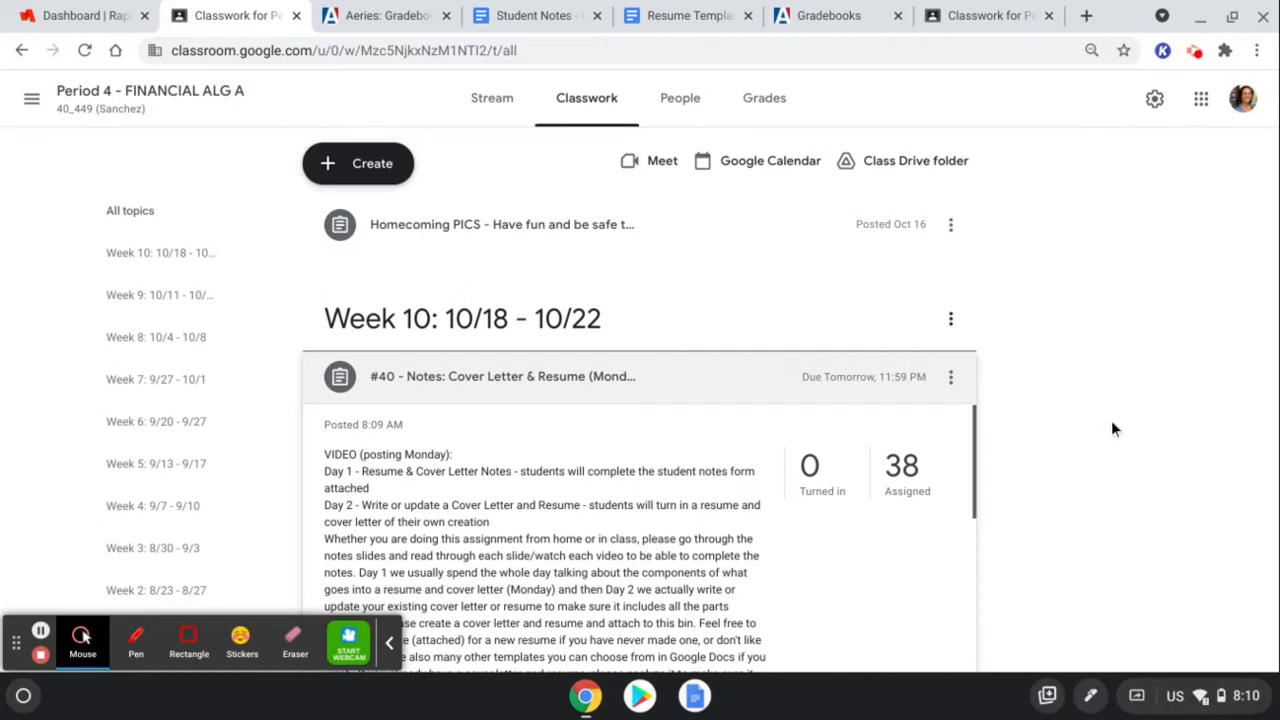
mouse_move(1108, 432)
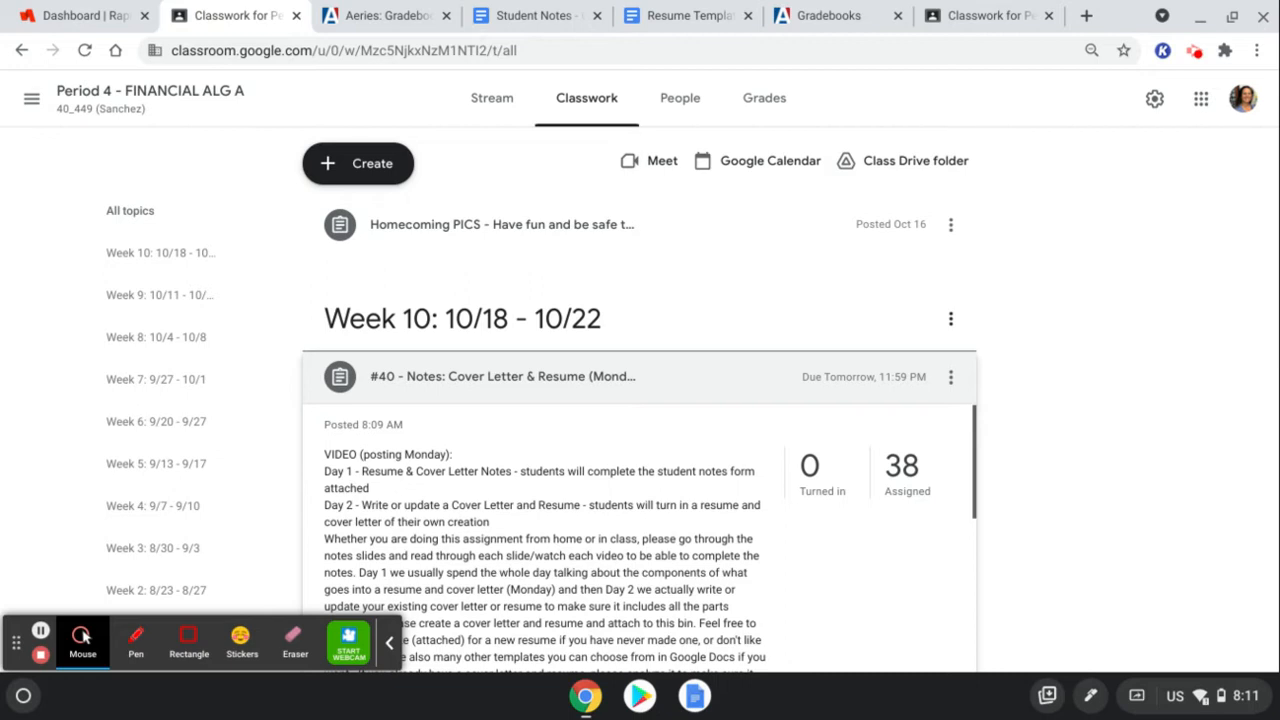
mouse_move(1174, 456)
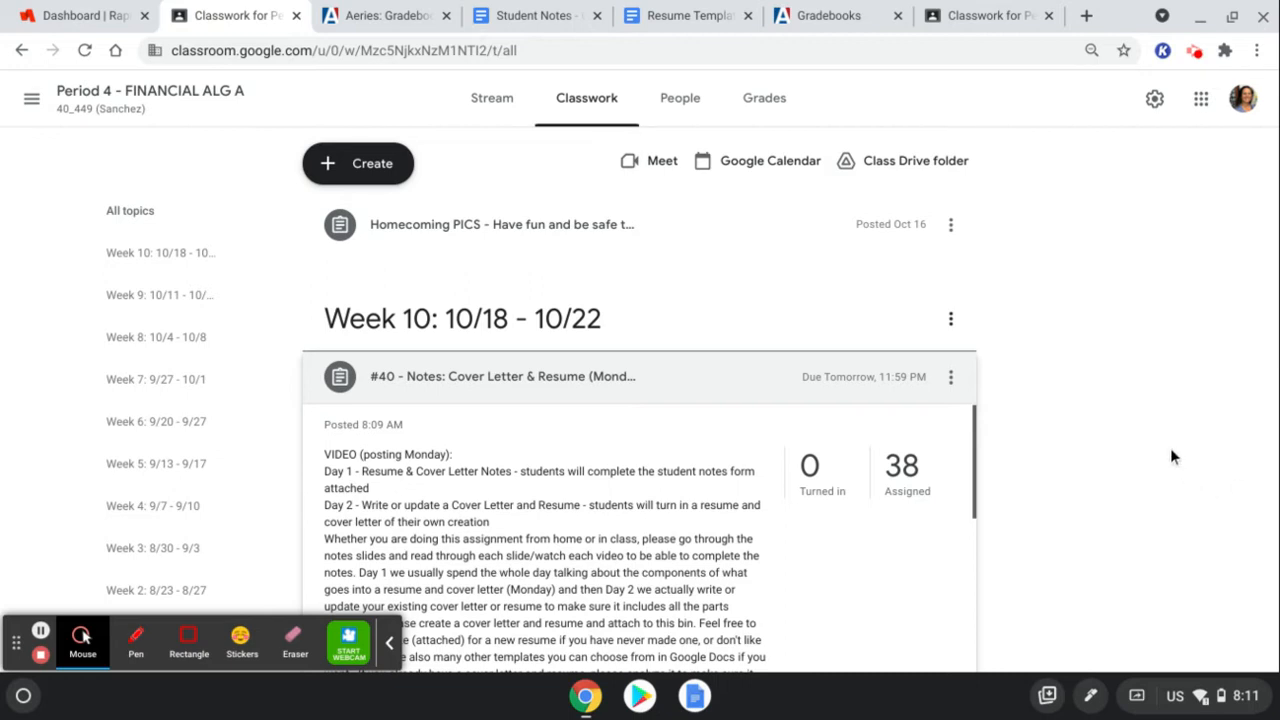
- Scroll the Classwork page down to the Week 10 career assignments around #40
scroll(down, 3)
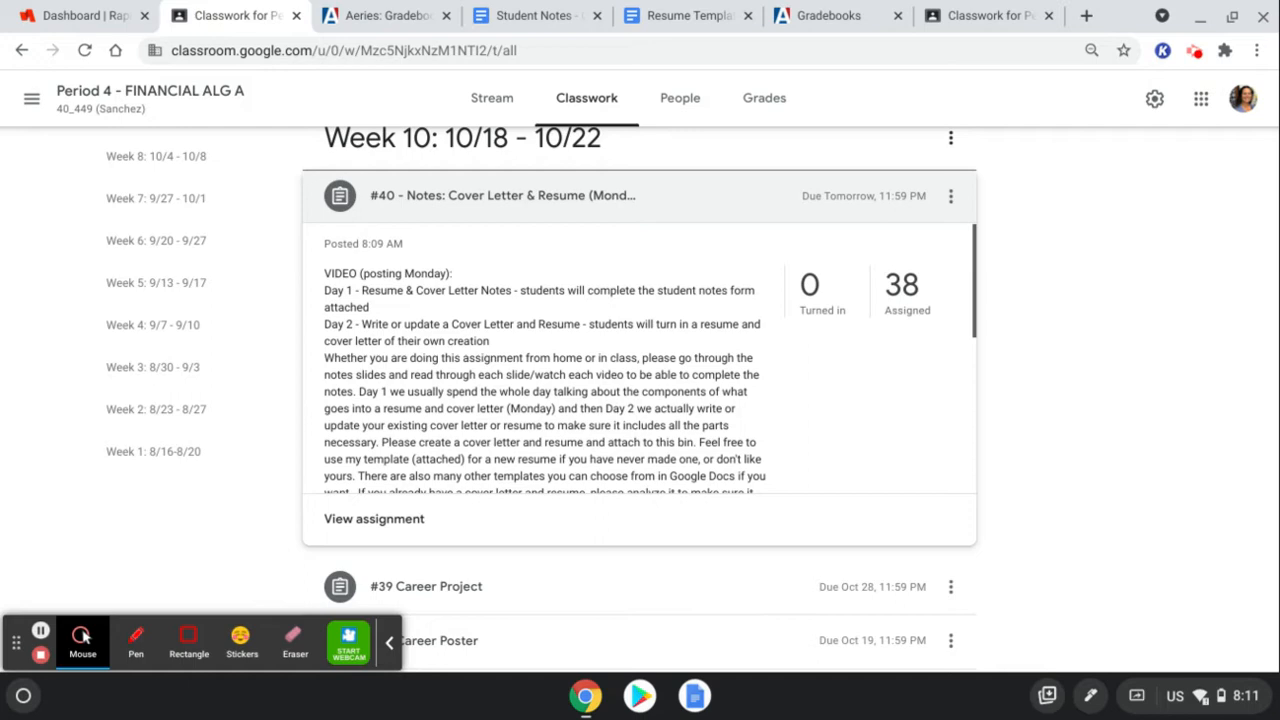
mouse_move(844, 408)
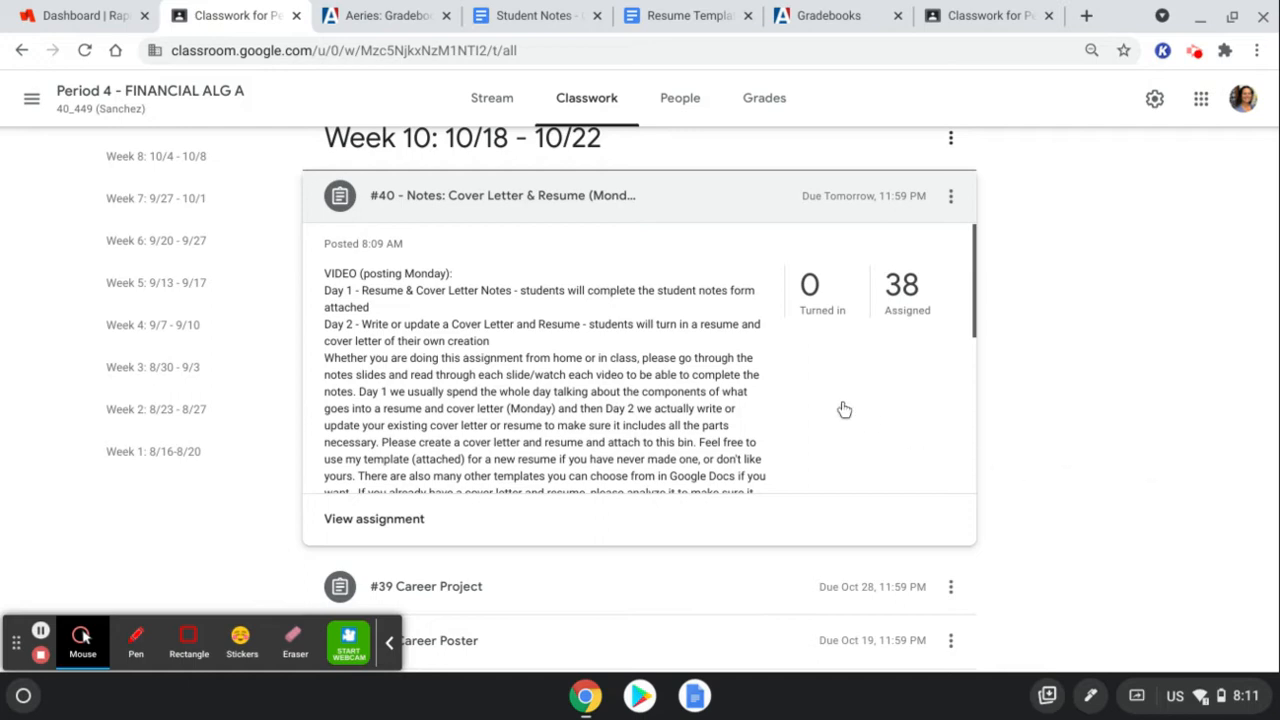
mouse_move(528, 238)
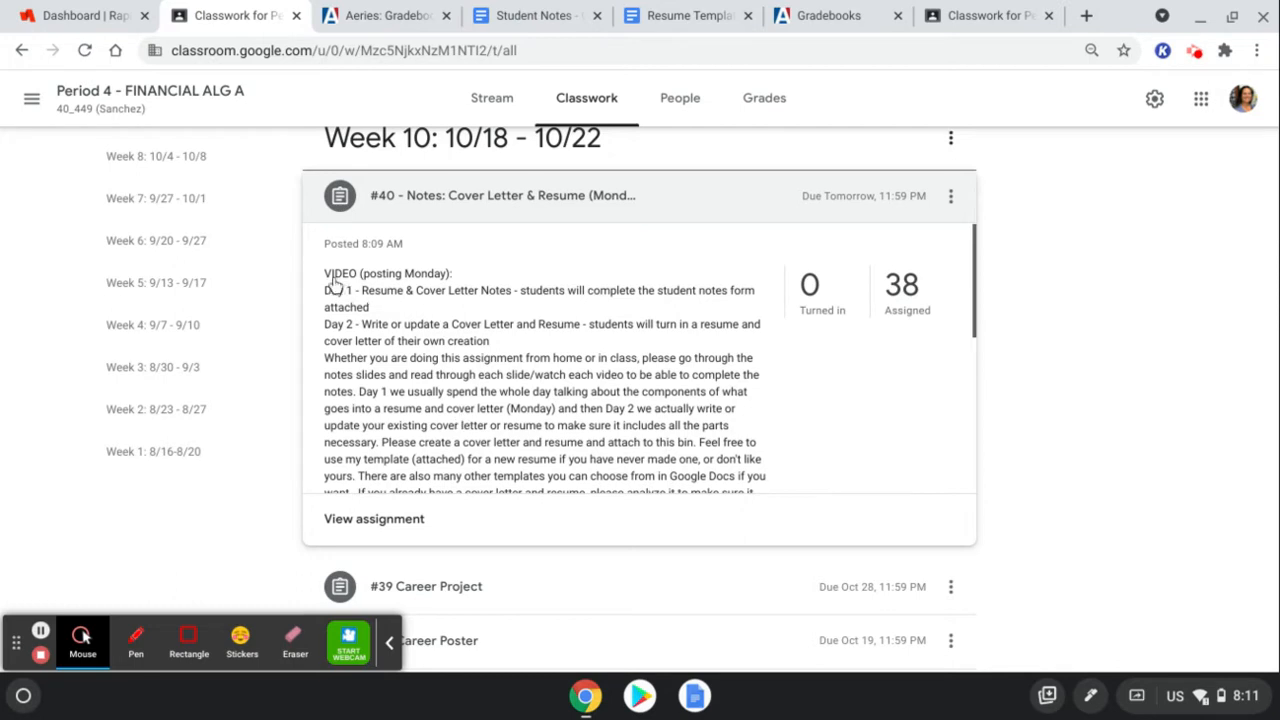
mouse_move(478, 280)
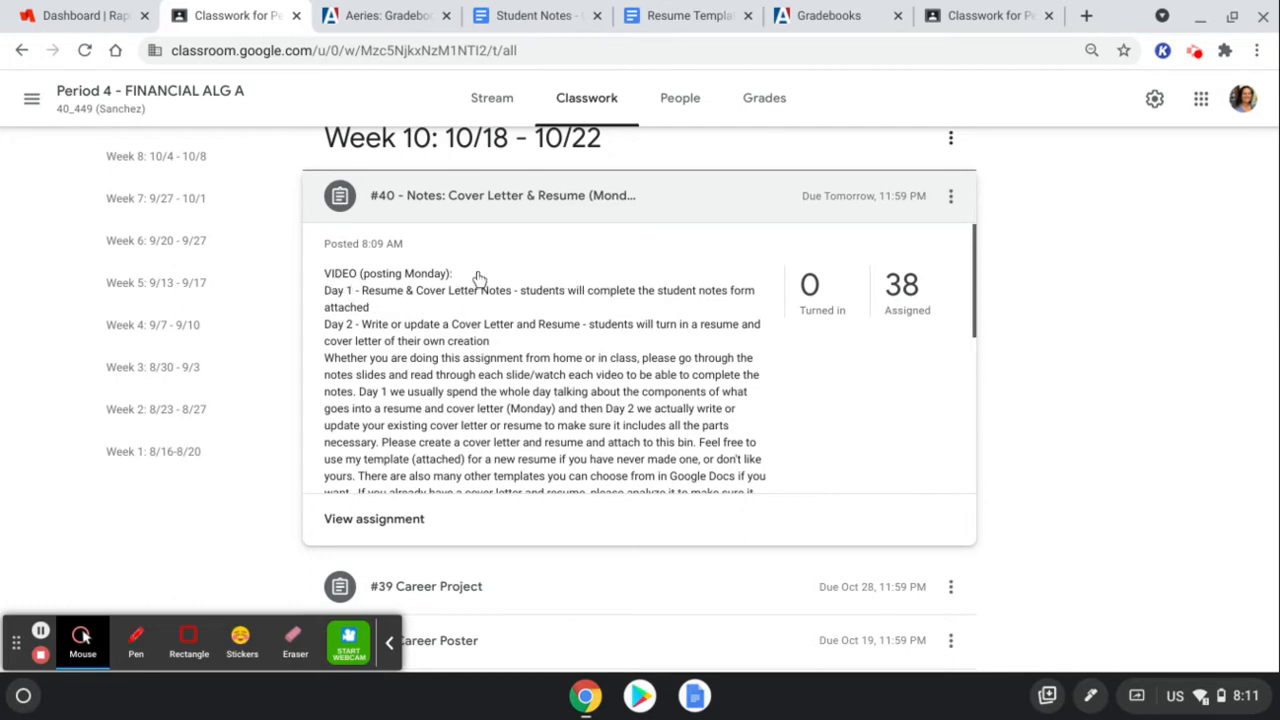
mouse_move(350, 302)
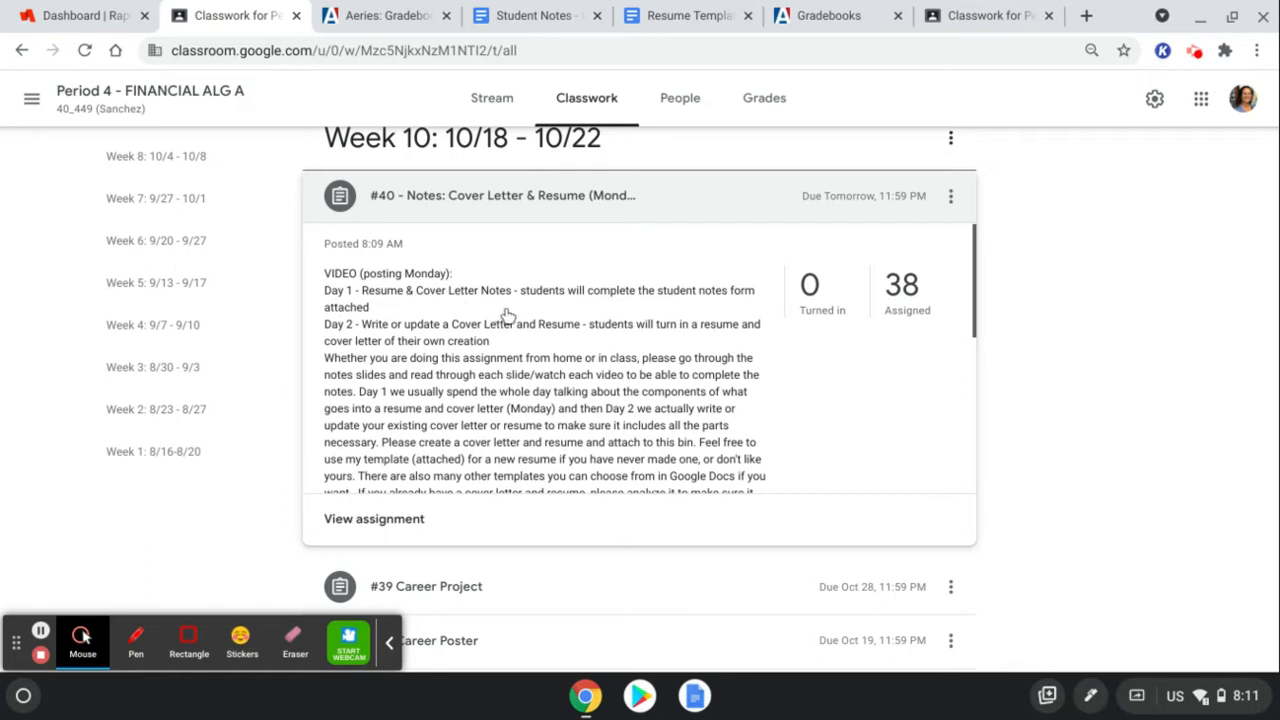
mouse_move(528, 312)
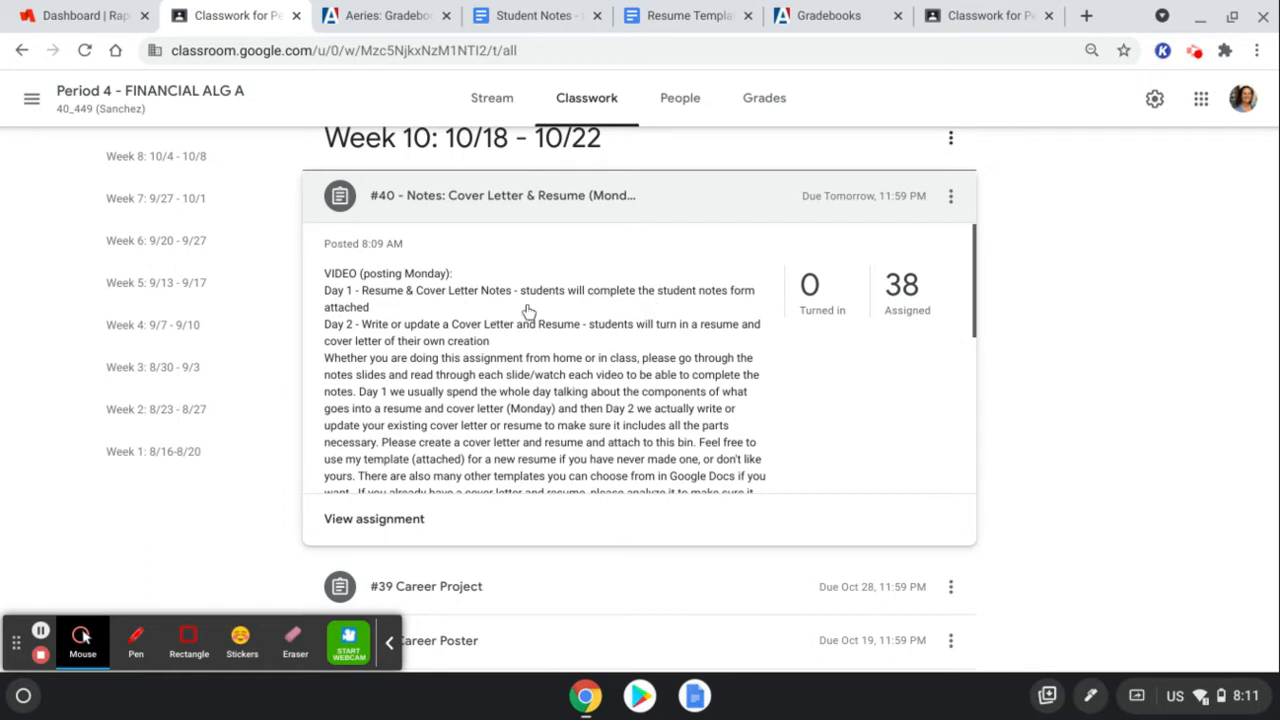
mouse_move(404, 530)
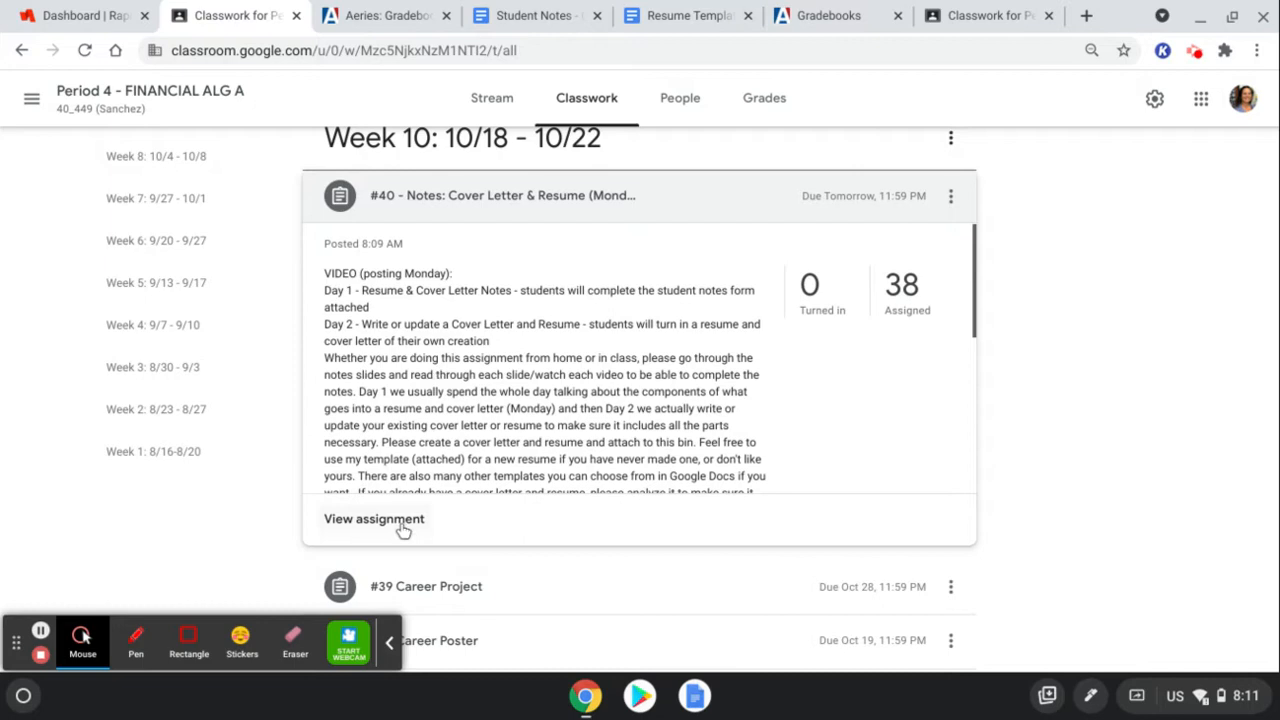
mouse_move(470, 340)
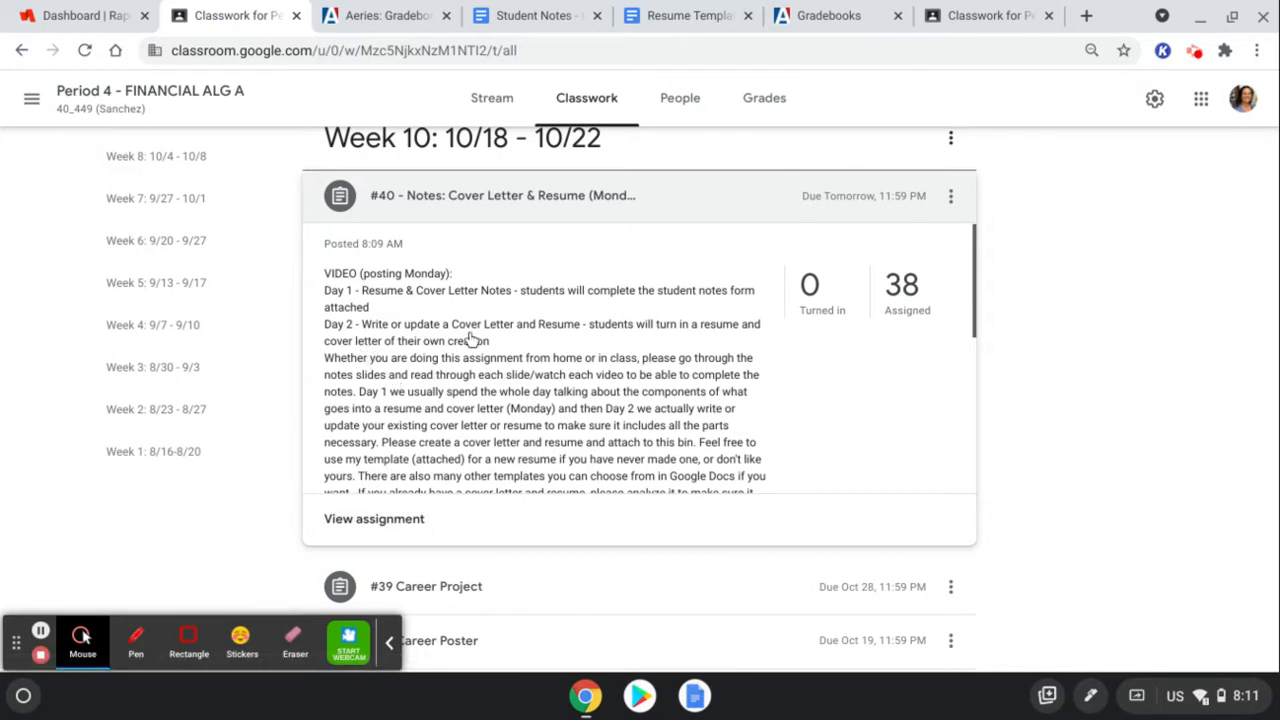
mouse_move(552, 338)
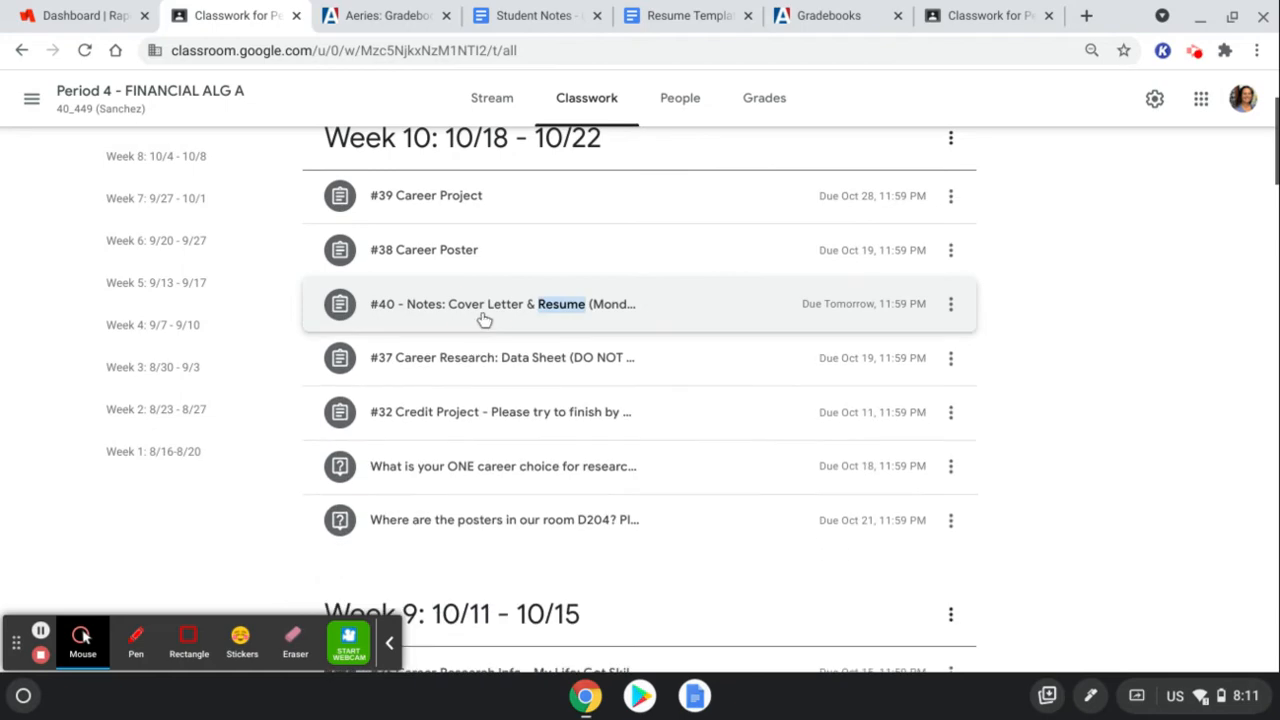
- Expand assignment #40 and reveal its Student Notes and Resume Template attachments
click(502, 304)
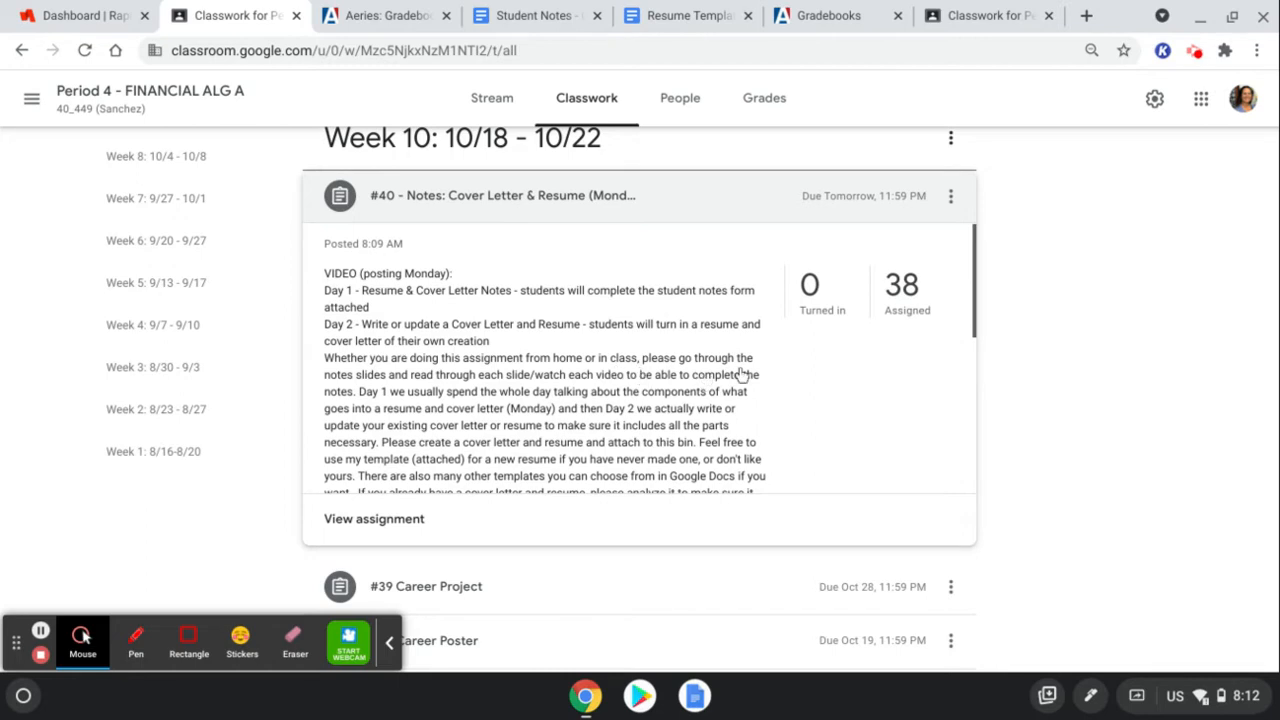
mouse_move(792, 414)
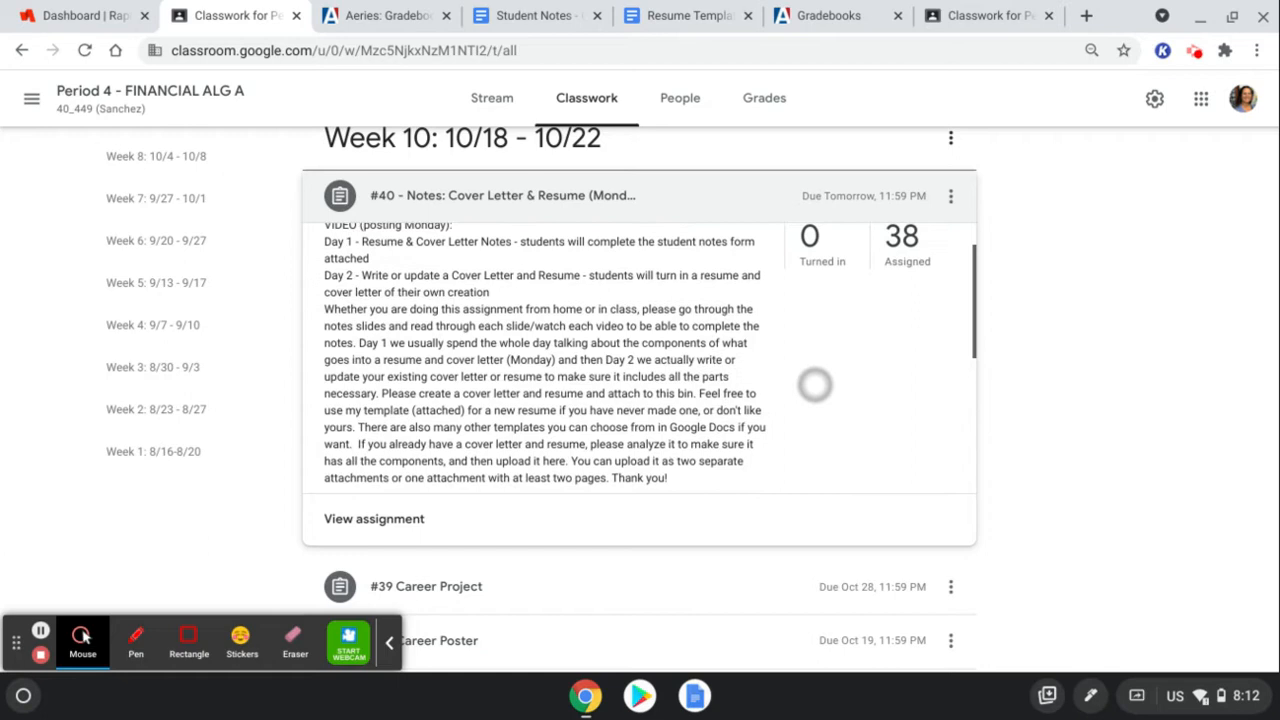
scroll(down, 3)
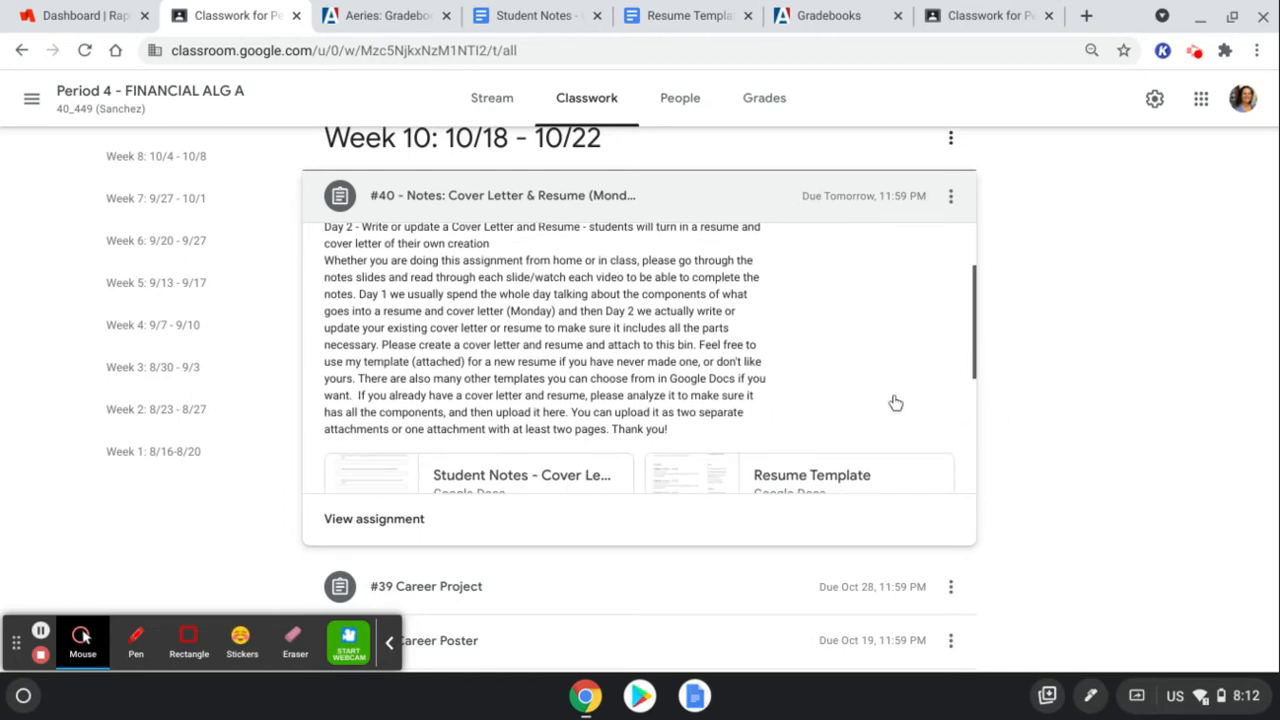
mouse_move(572, 318)
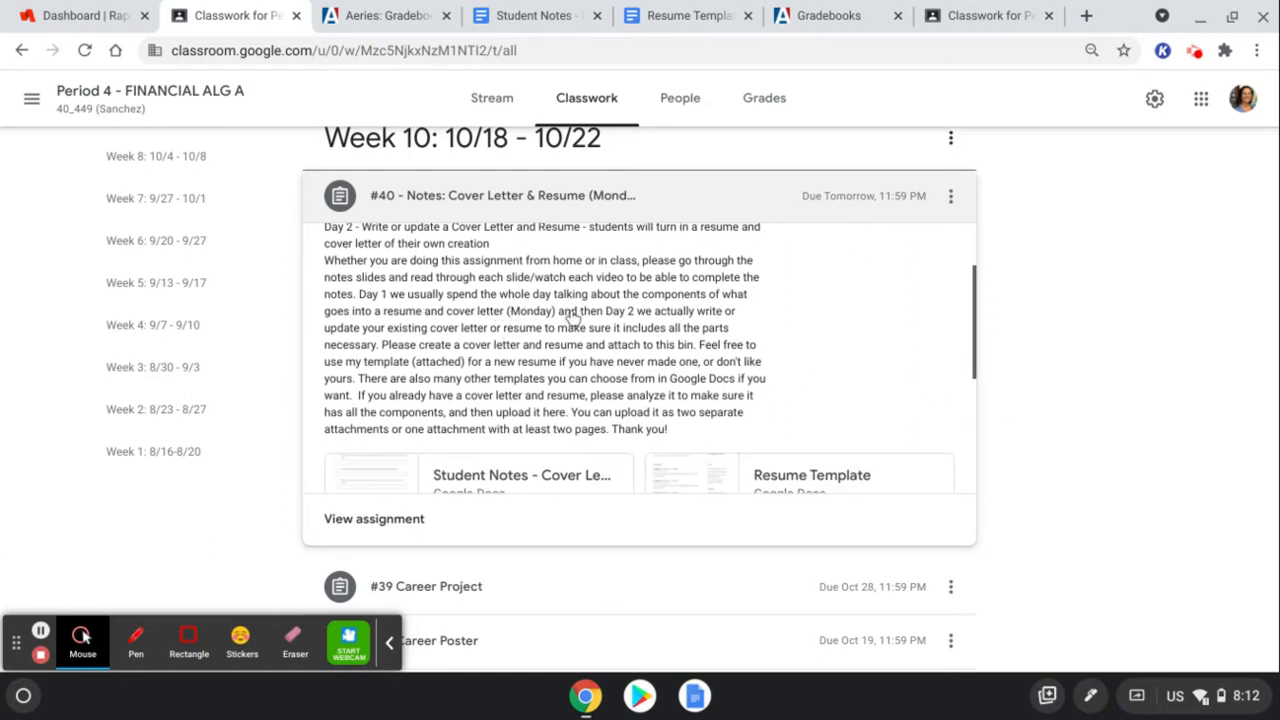
mouse_move(510, 352)
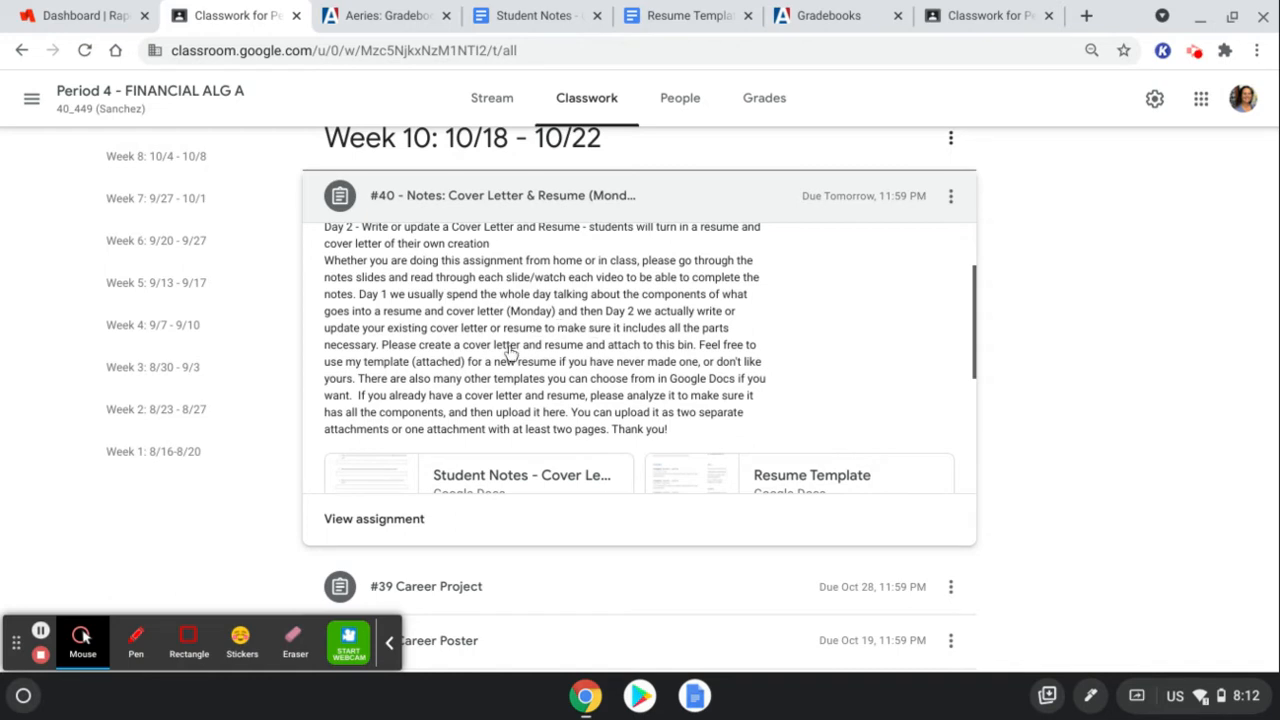
mouse_move(528, 360)
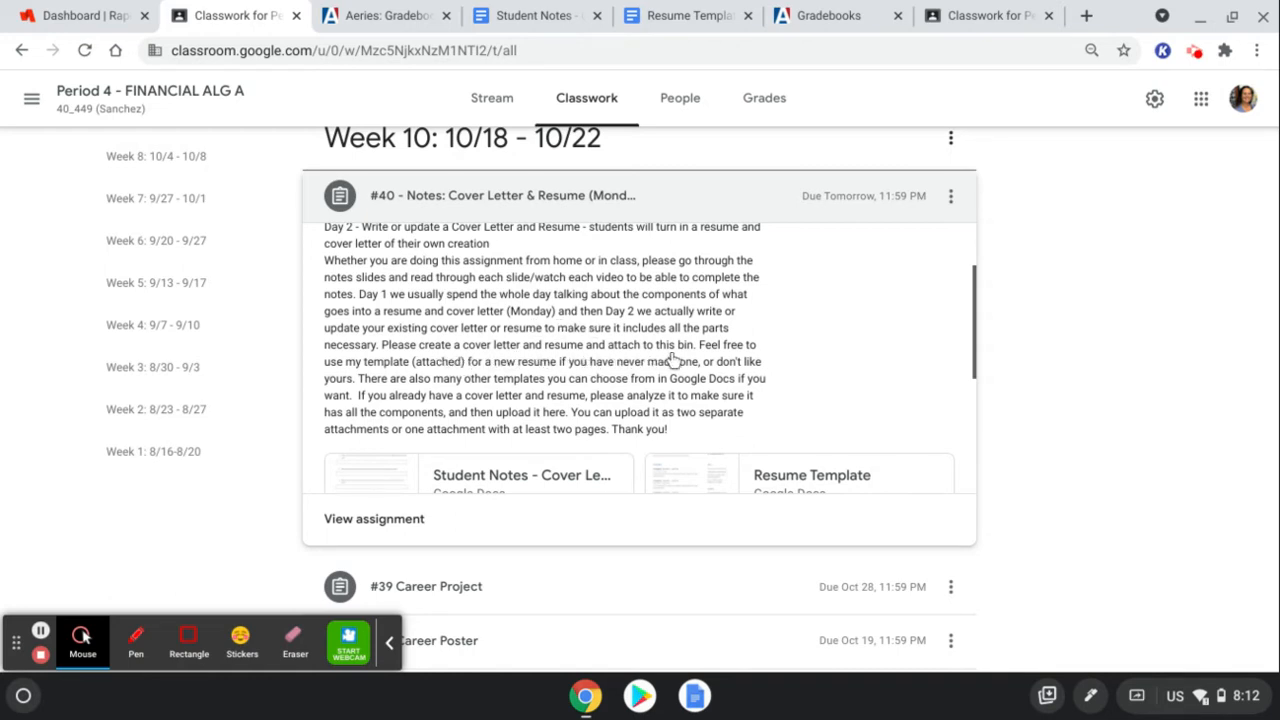
mouse_move(470, 424)
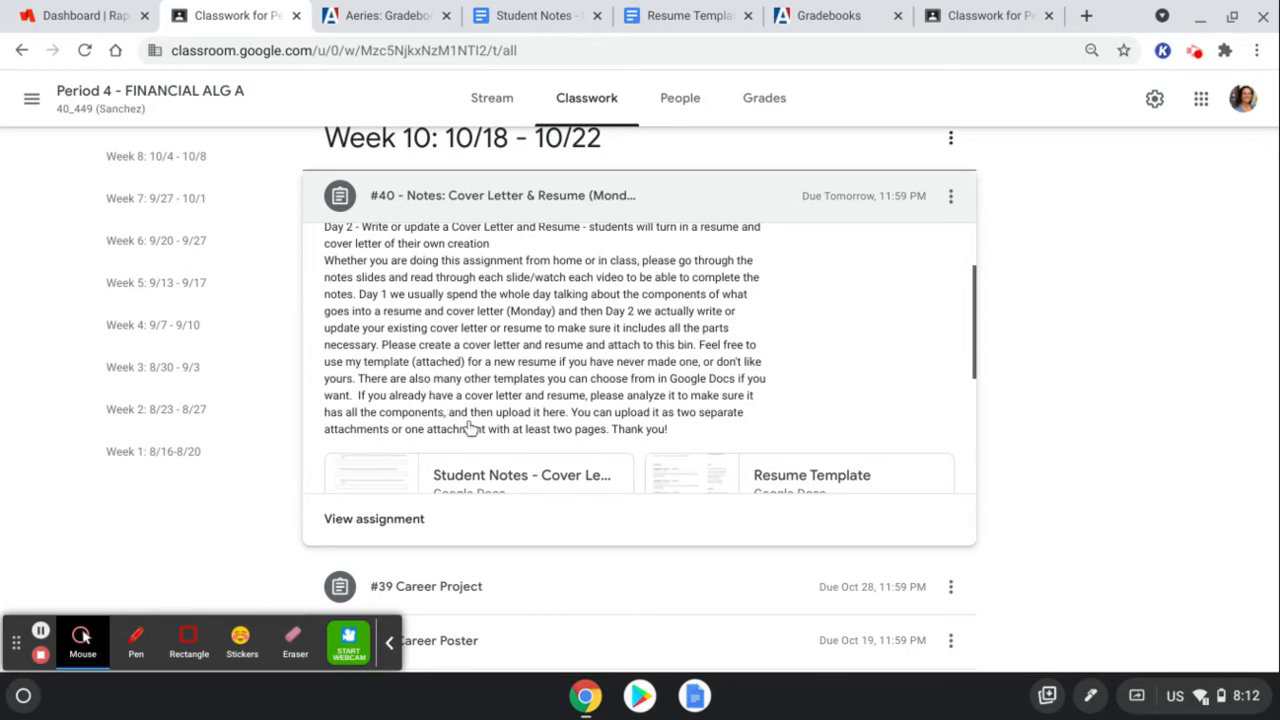
mouse_move(576, 378)
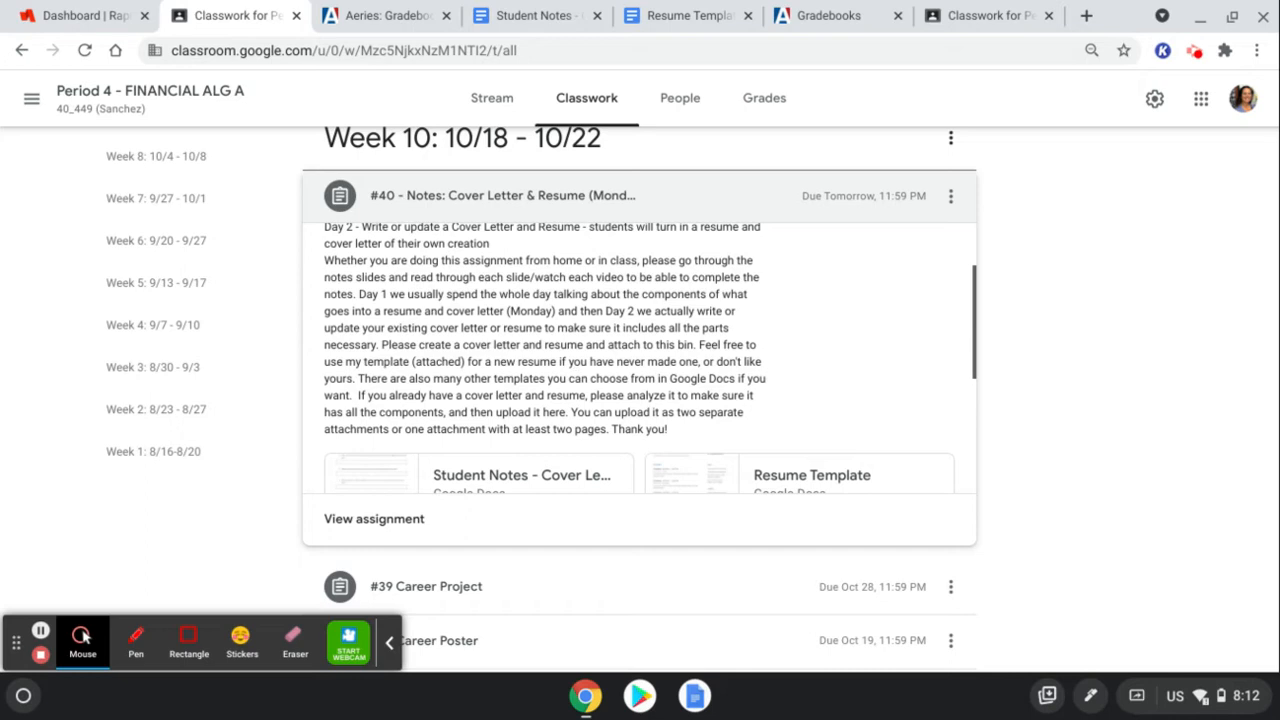
mouse_move(632, 410)
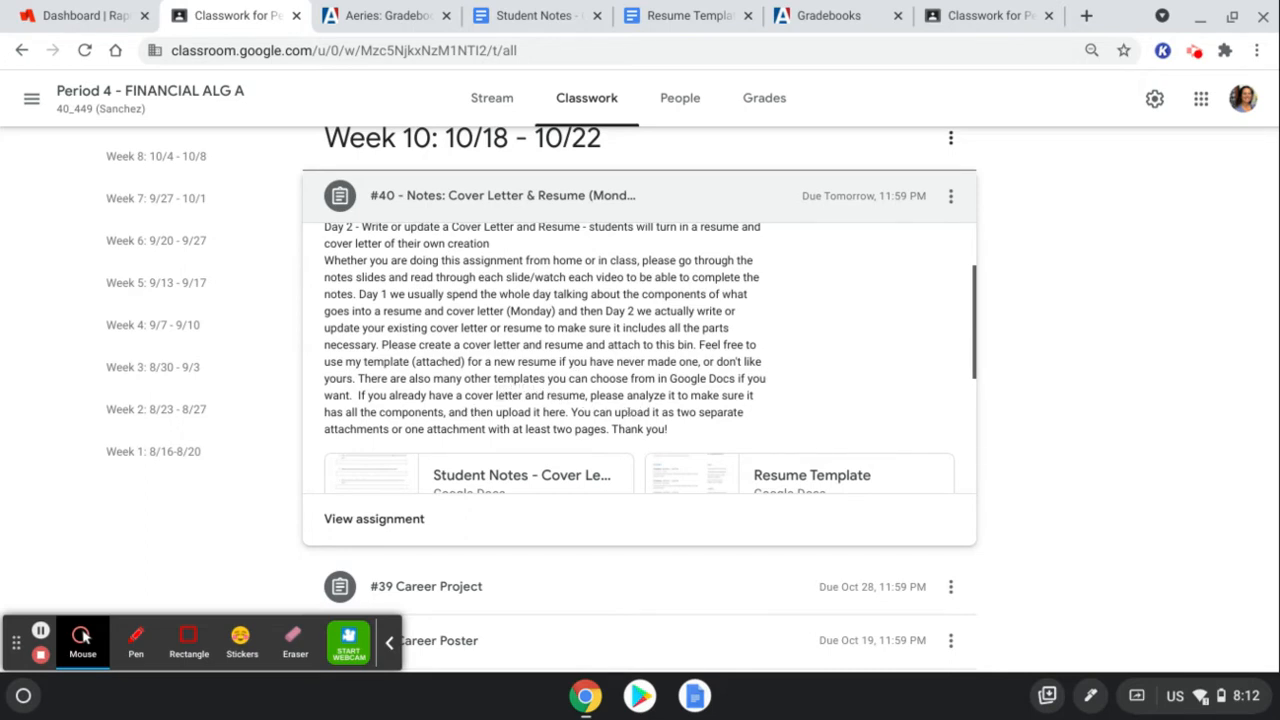
mouse_move(756, 428)
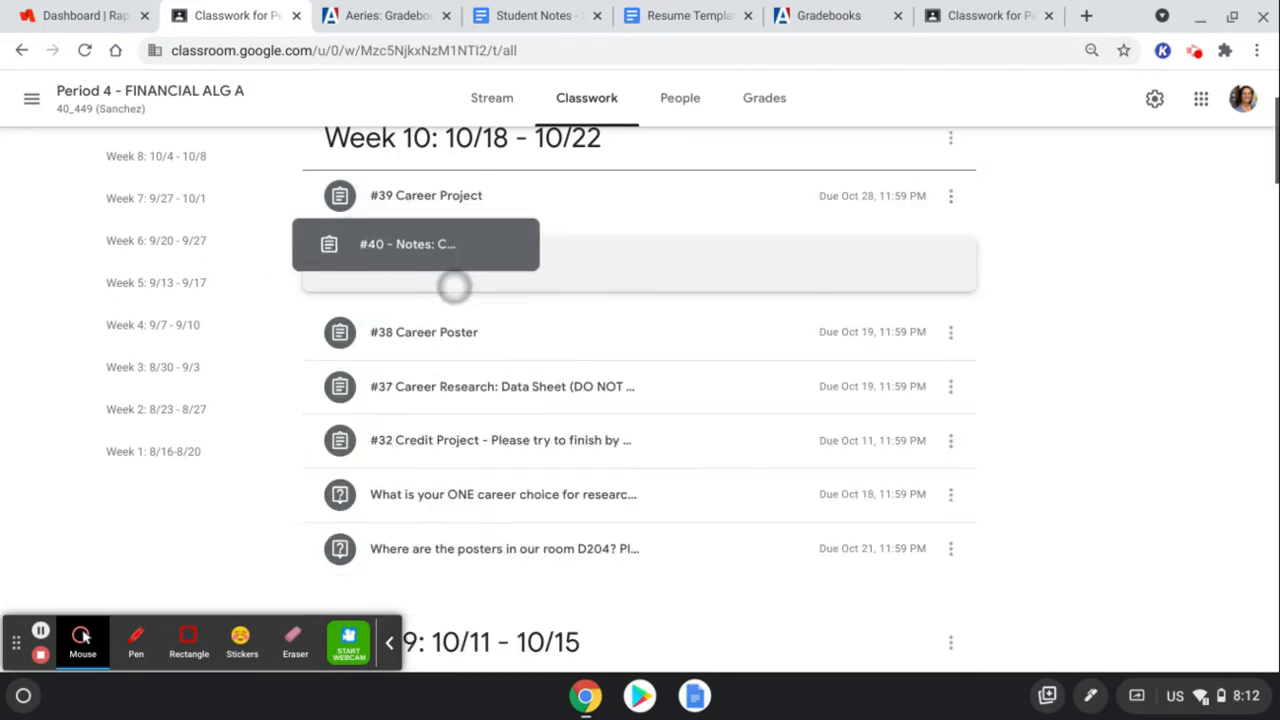
- View assignment #40's own page with its full attachment list, including sample resumes and cover letter
click(416, 244)
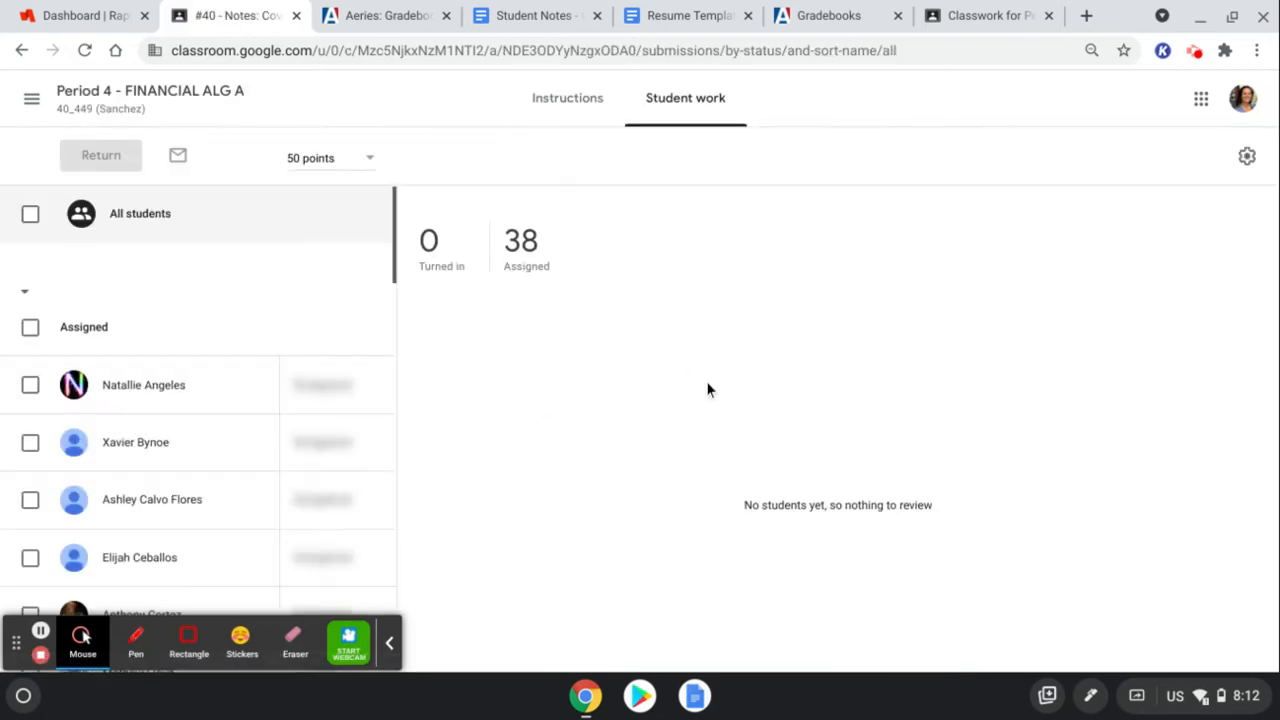
click(568, 96)
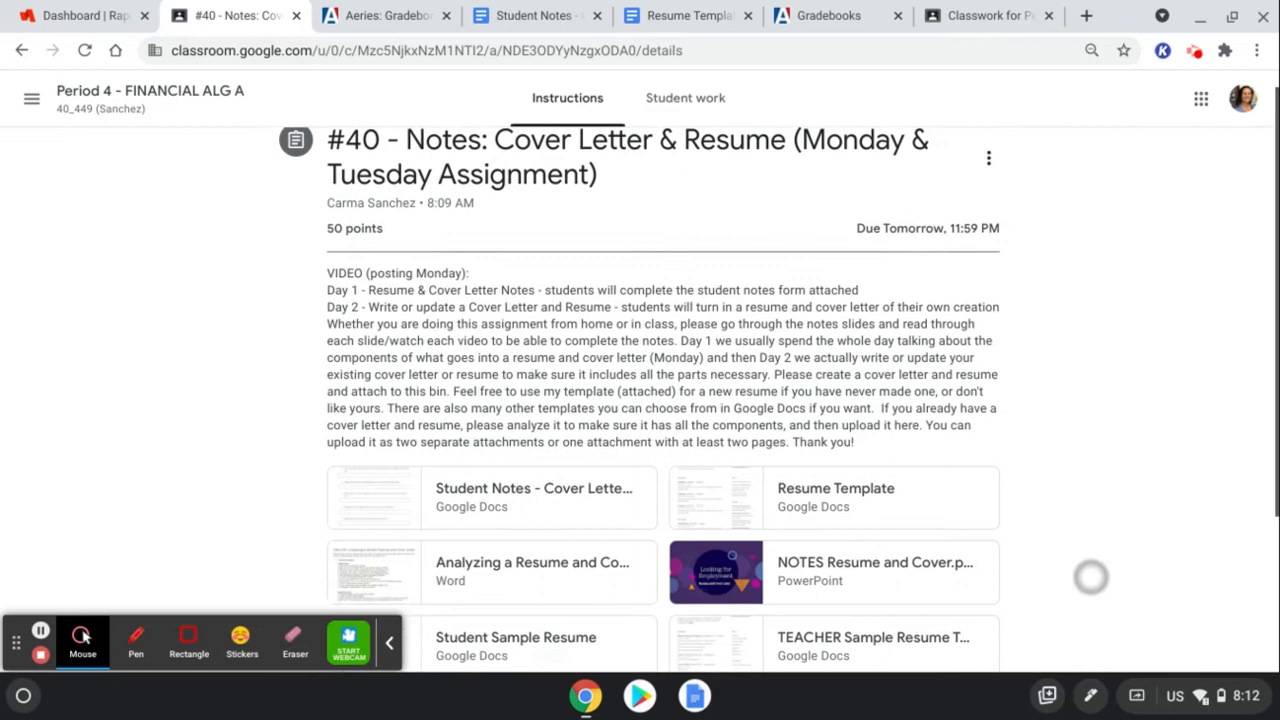
scroll(down, 3)
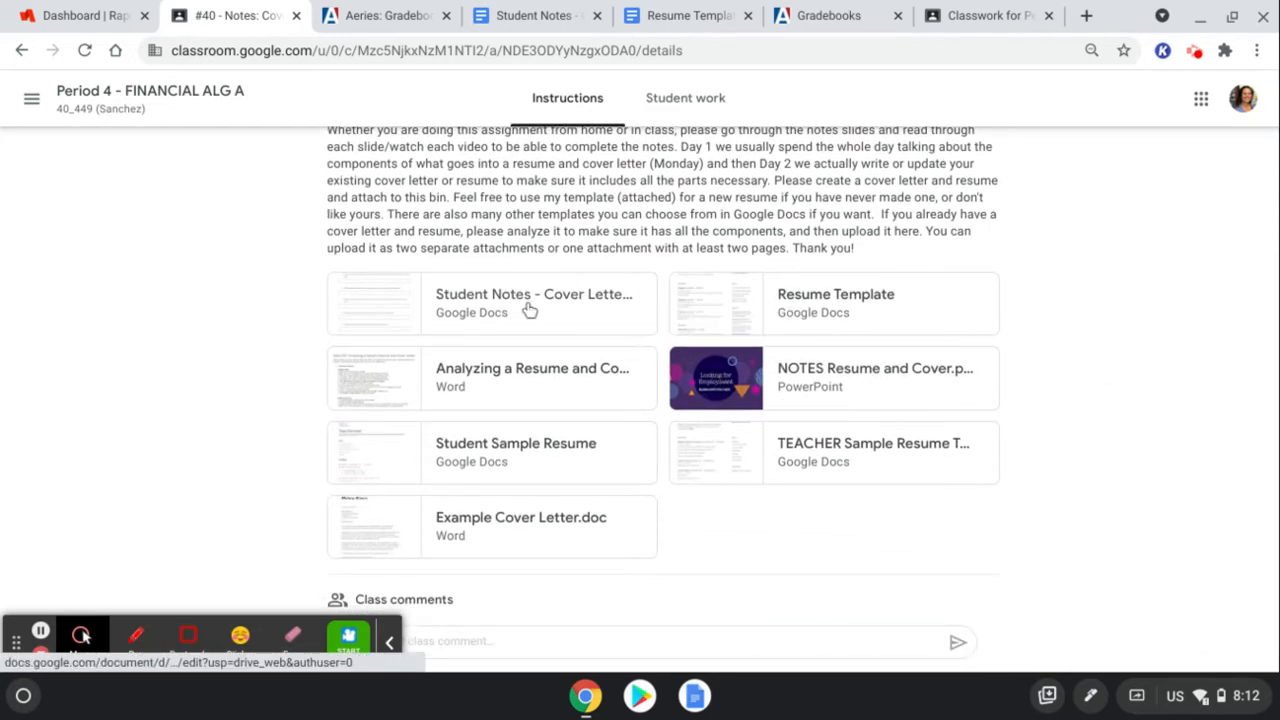
mouse_move(790, 376)
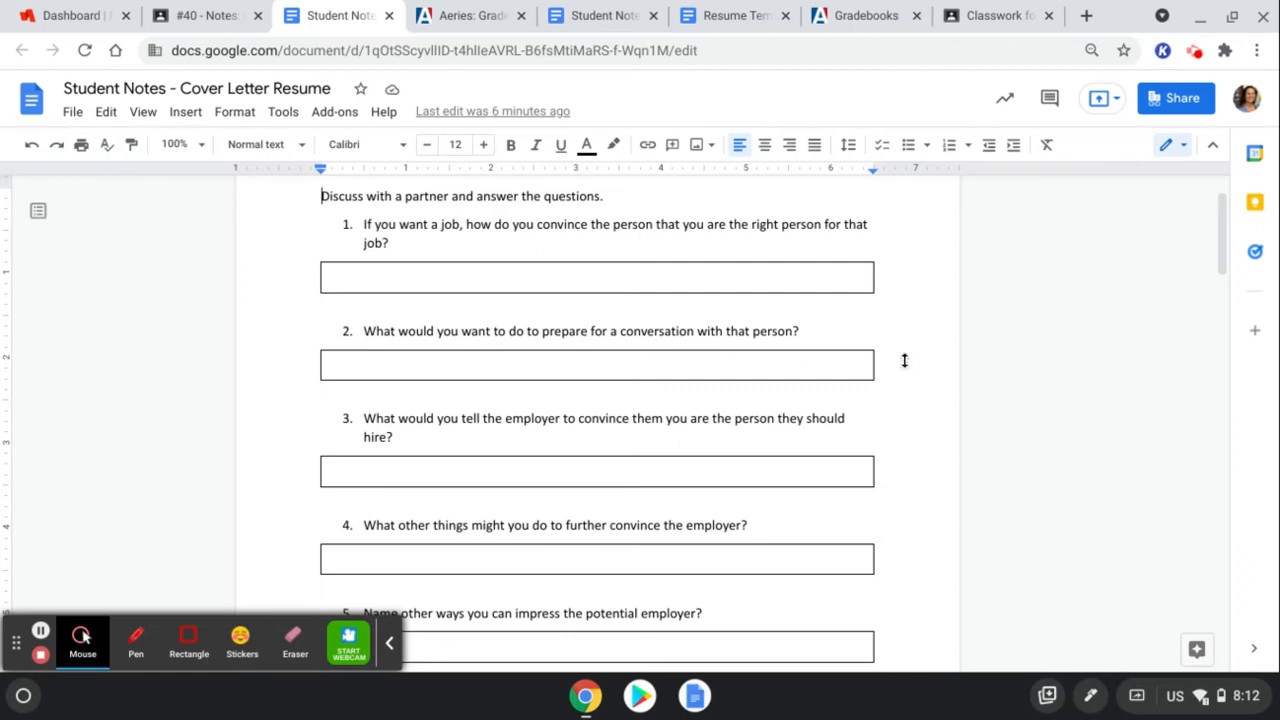
- Read through the Student Notes doc's partner-discussion and After the video questions
scroll(down, 3)
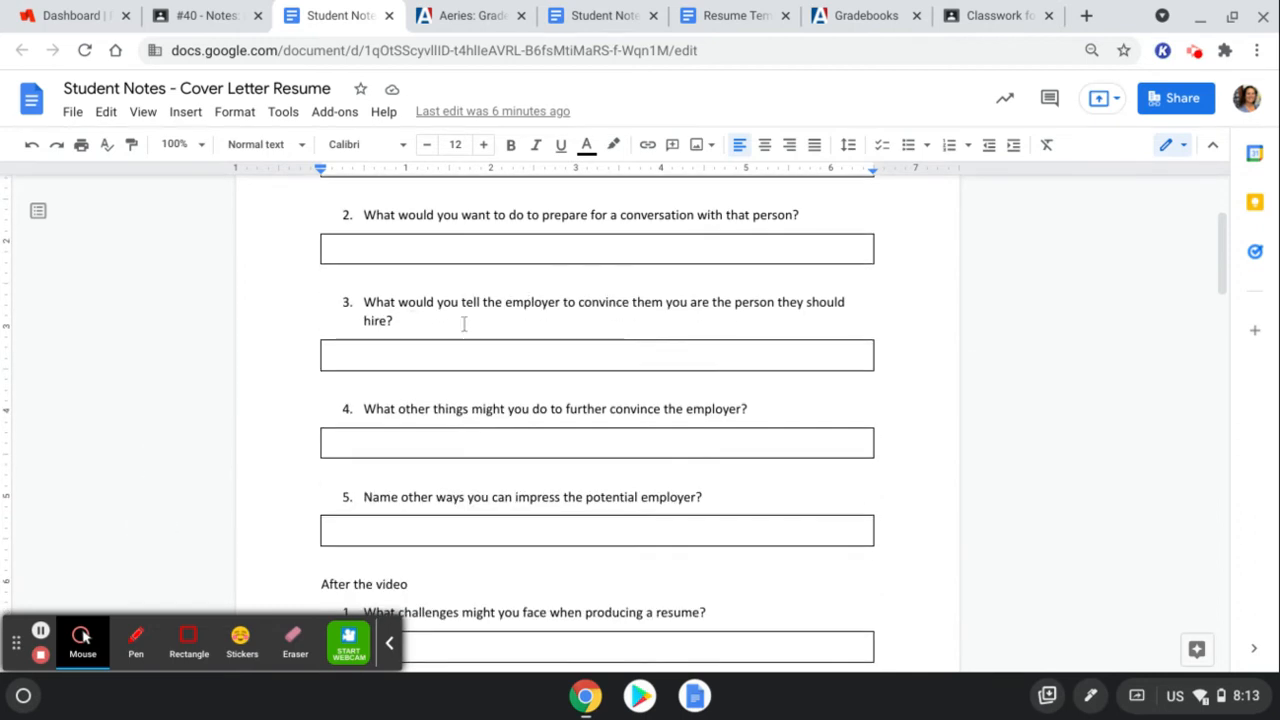
mouse_move(938, 374)
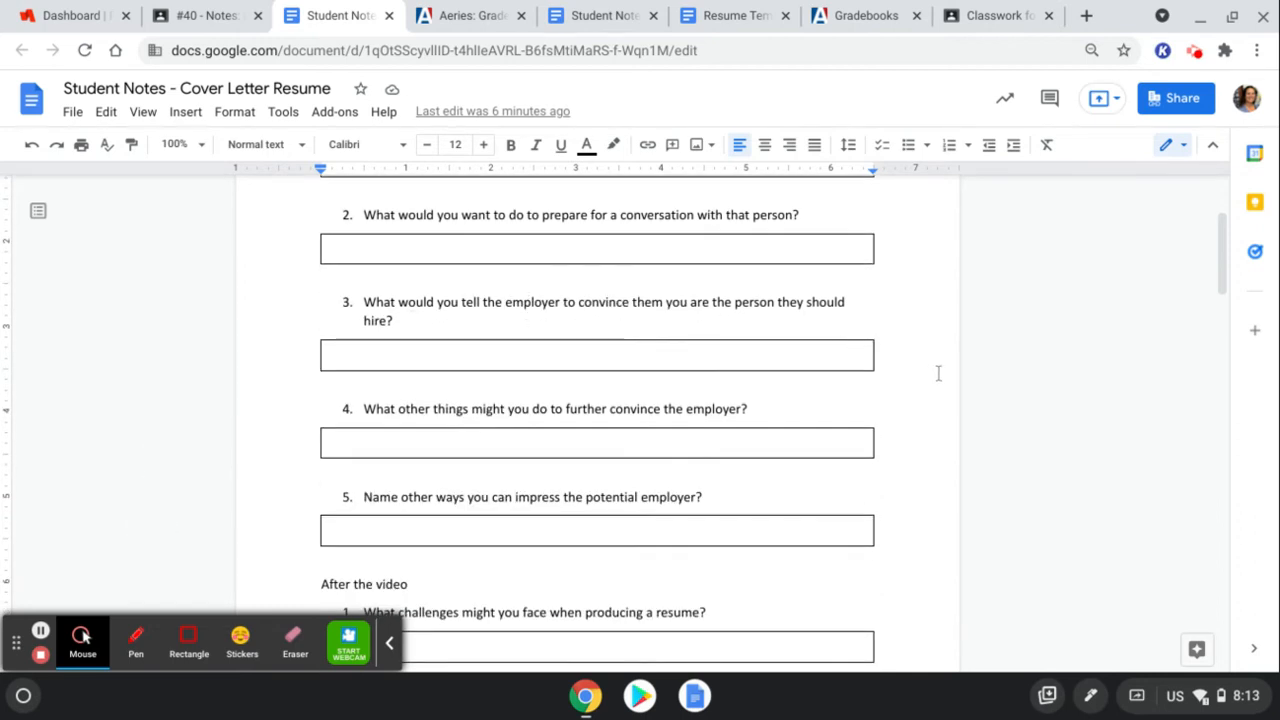
scroll(down, 3)
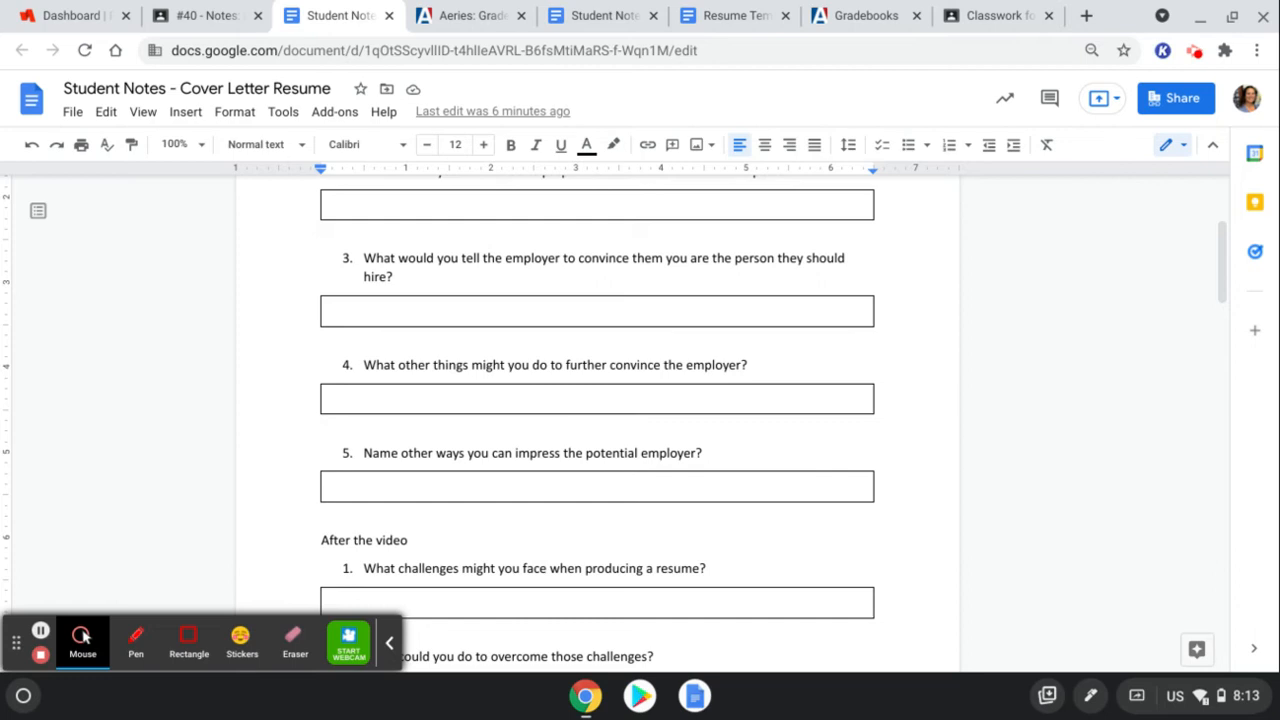
mouse_move(1002, 452)
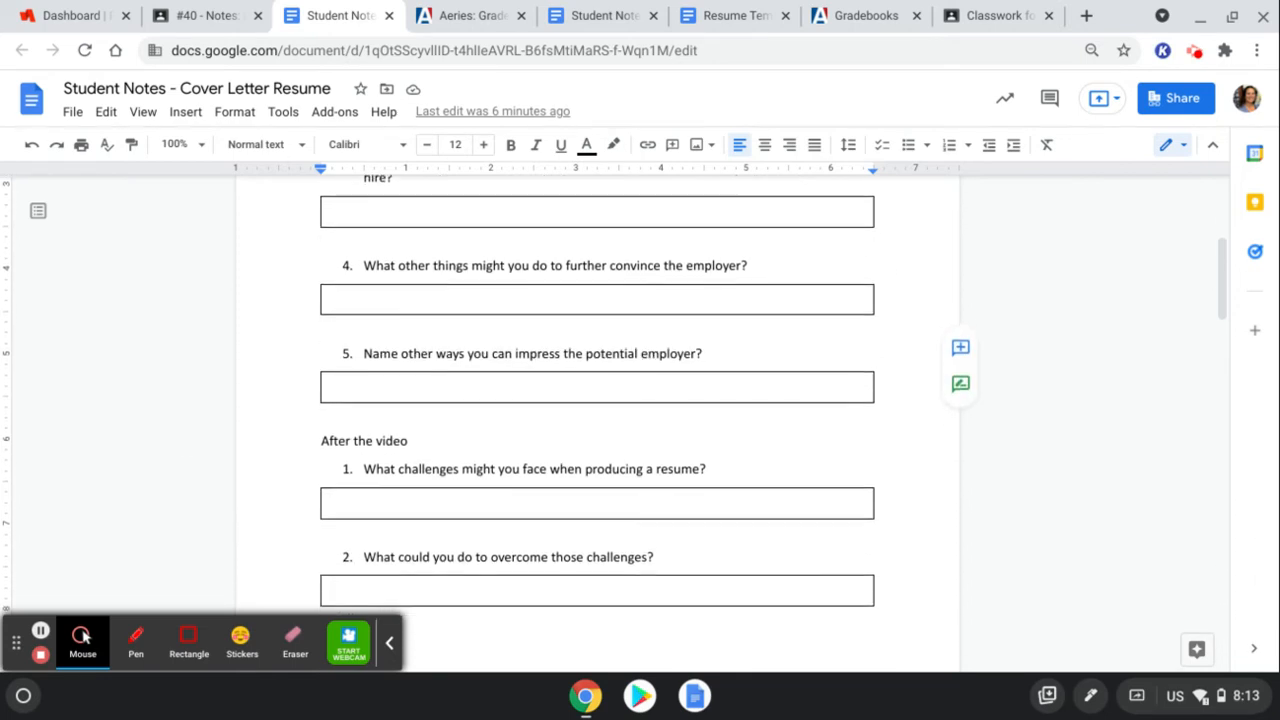
scroll(down, 3)
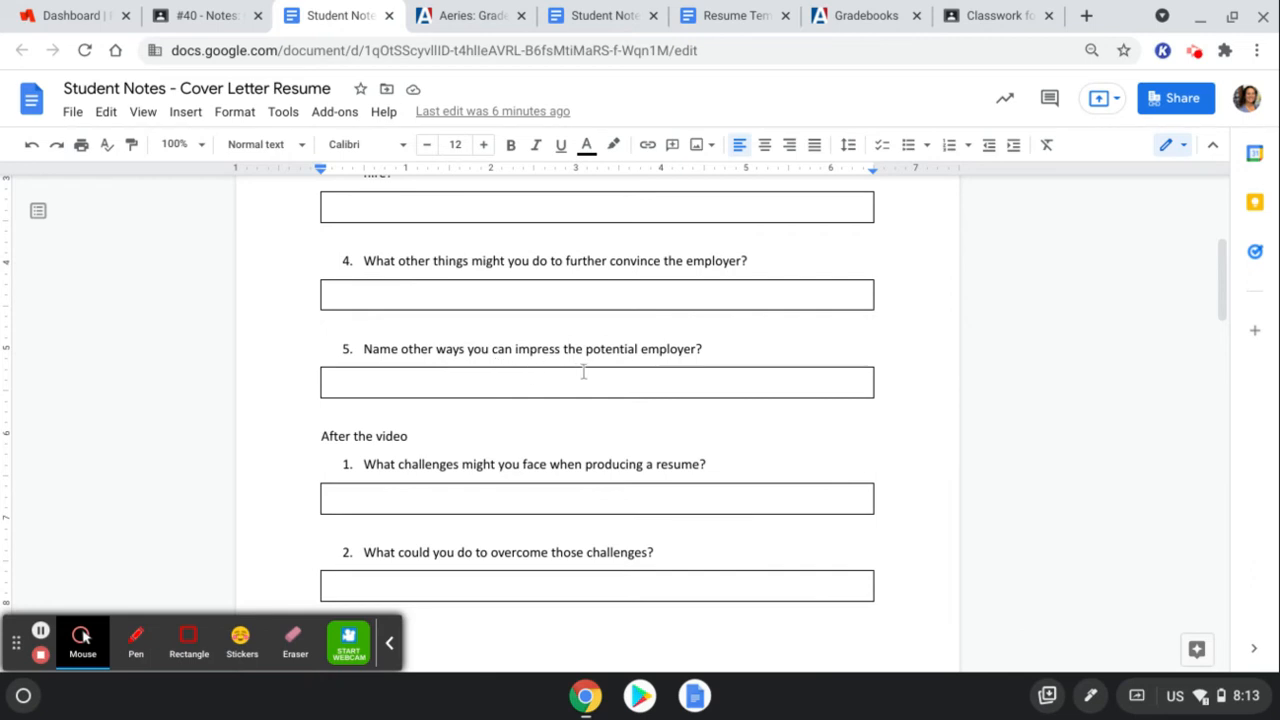
scroll(down, 3)
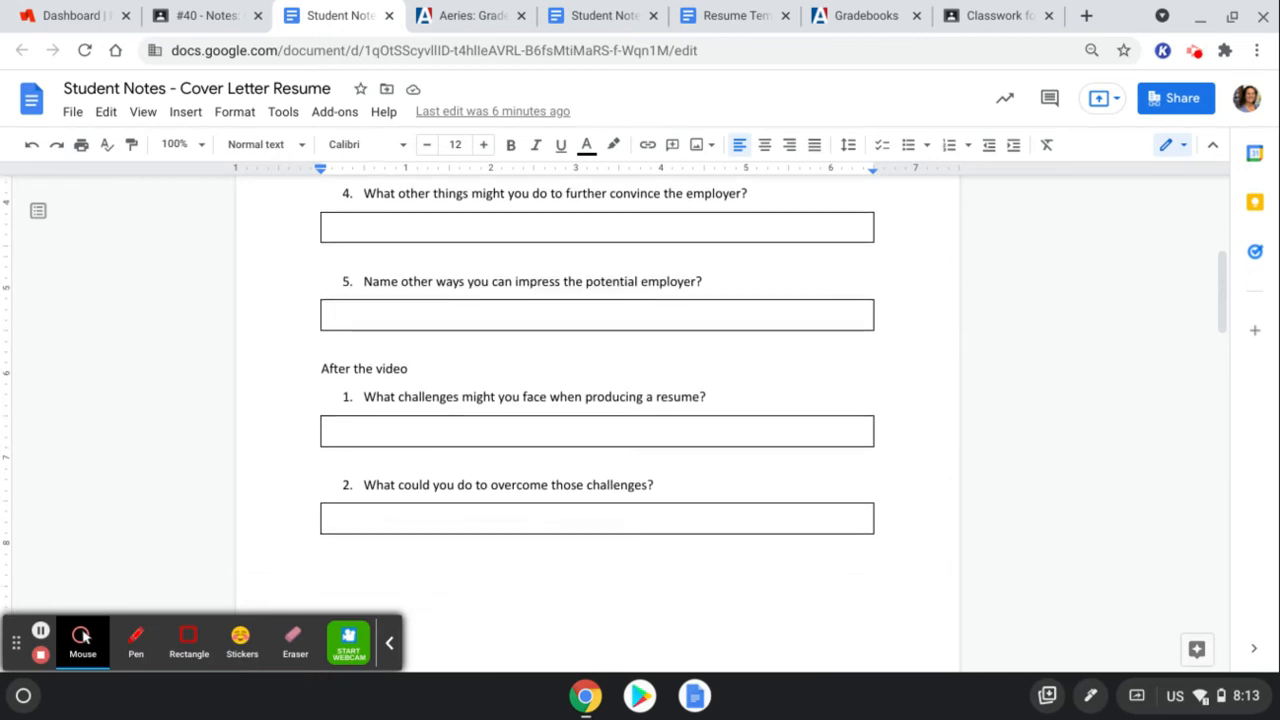
scroll(down, 3)
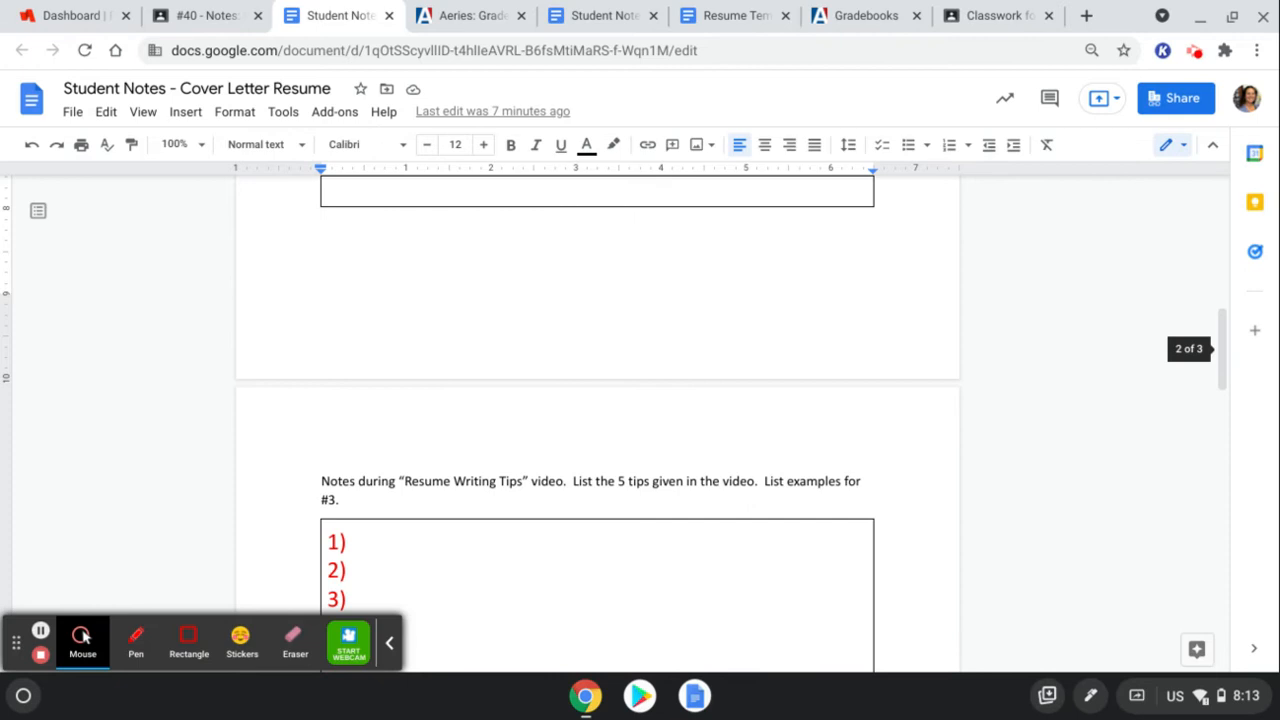
- Review the notes' resume tips, cover letter take-aways and fact lists, reaching the teacher sample resume
scroll(down, 3)
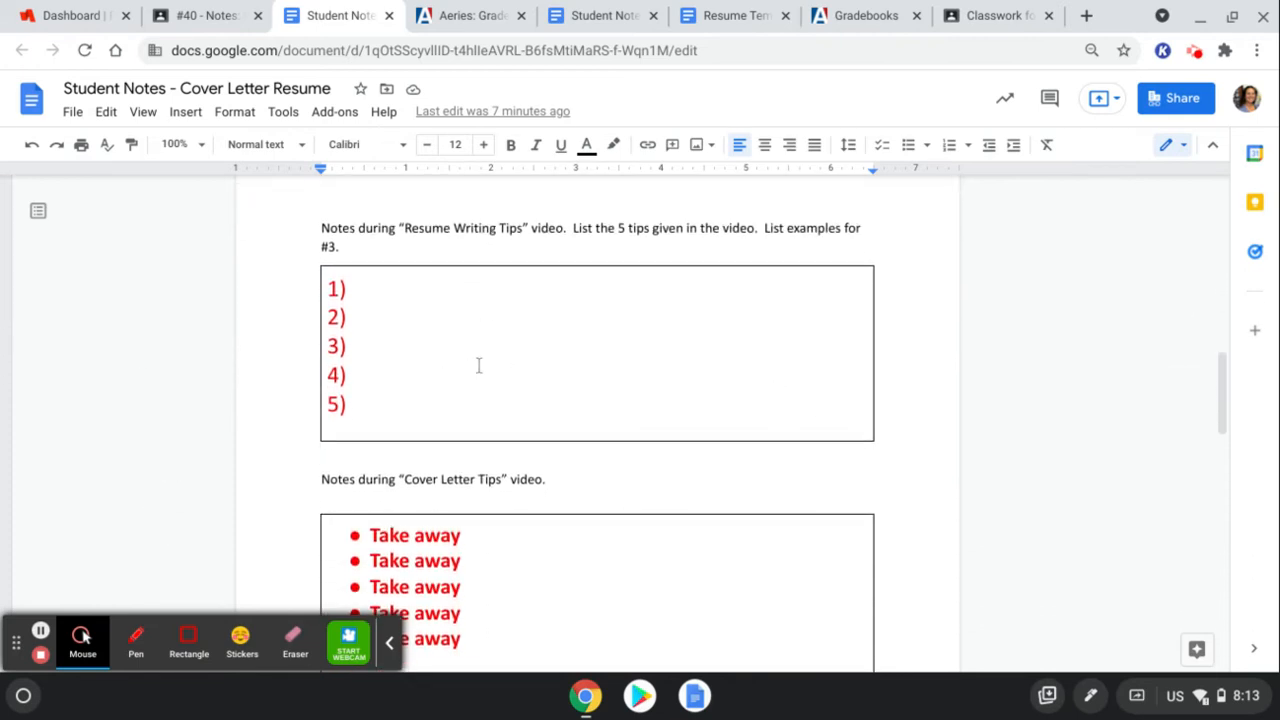
mouse_move(536, 250)
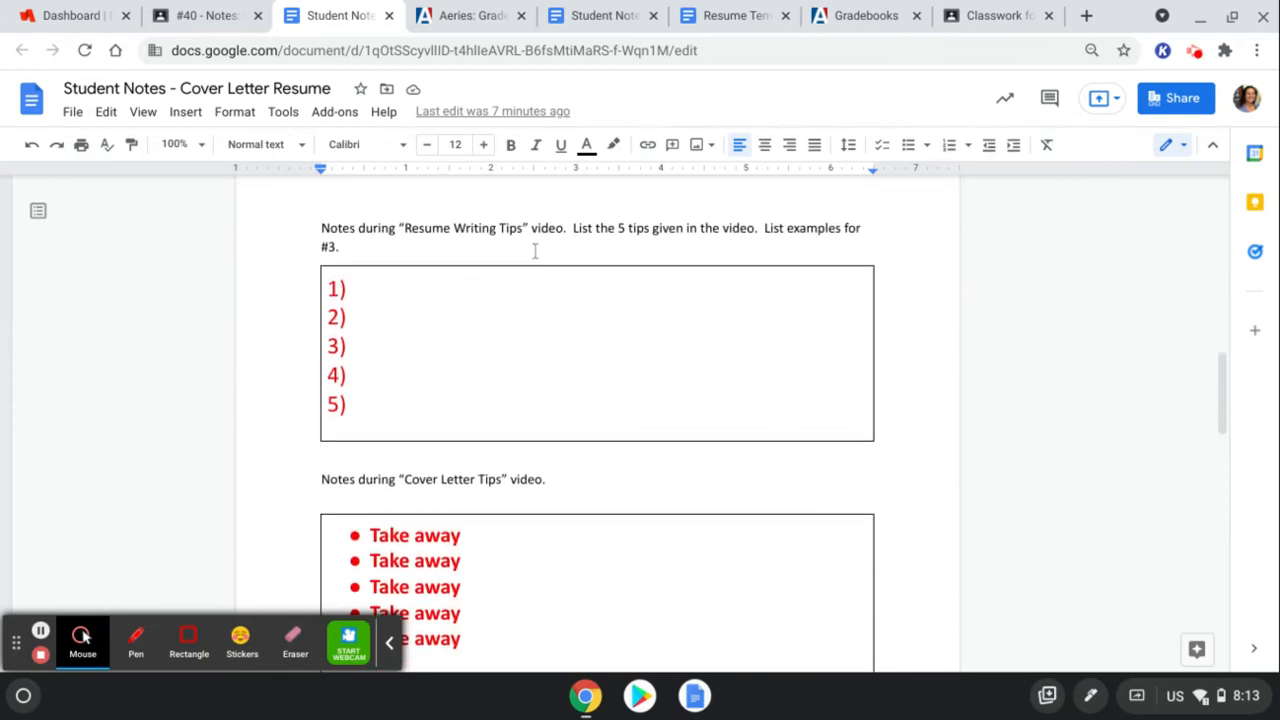
scroll(down, 3)
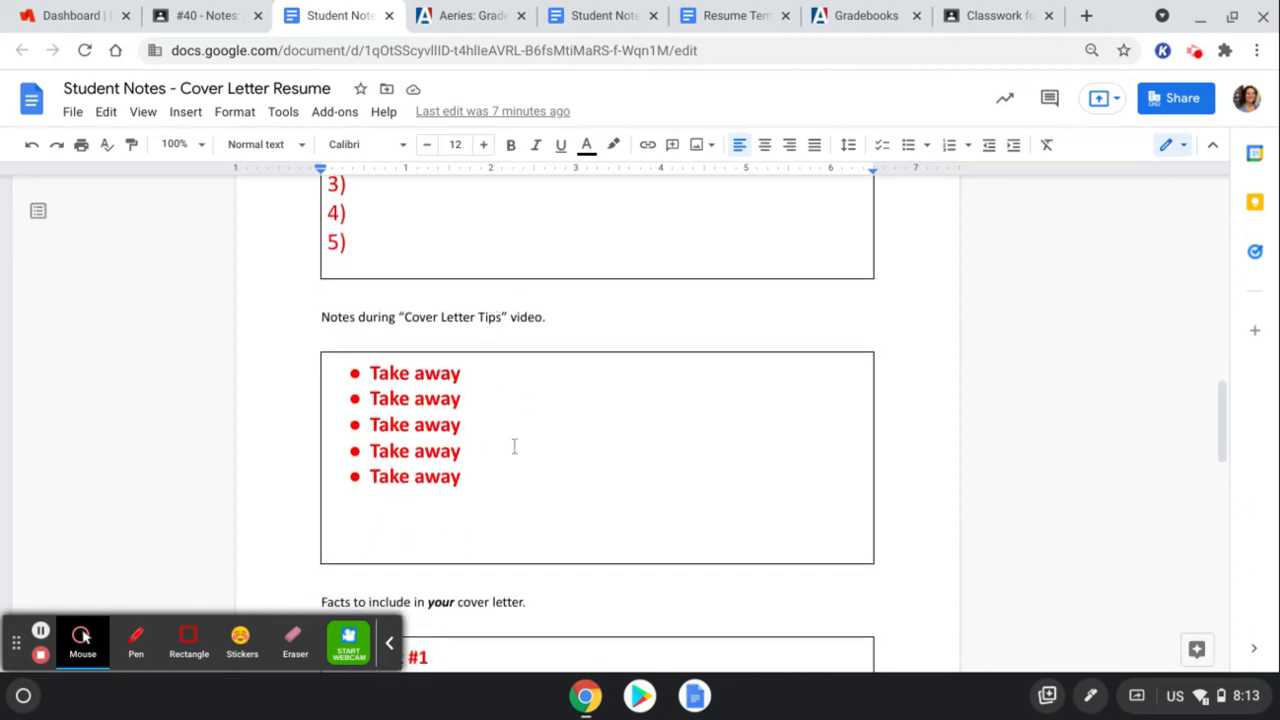
scroll(down, 3)
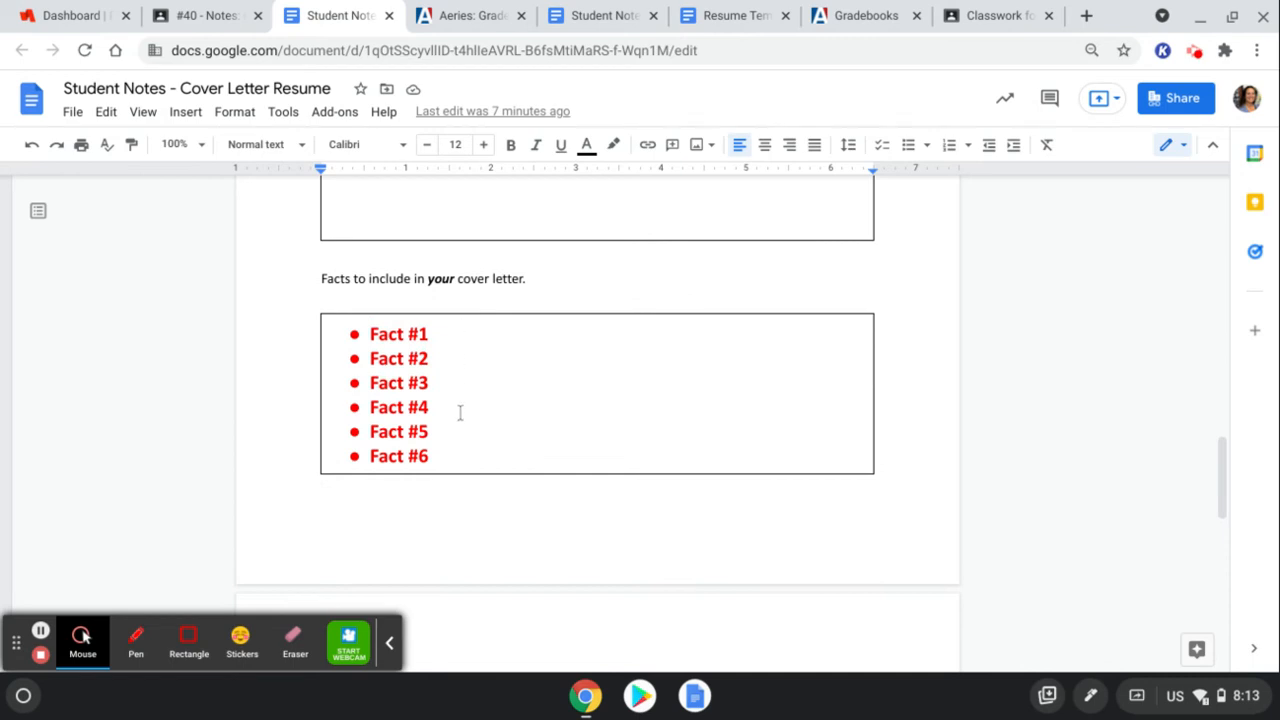
scroll(down, 3)
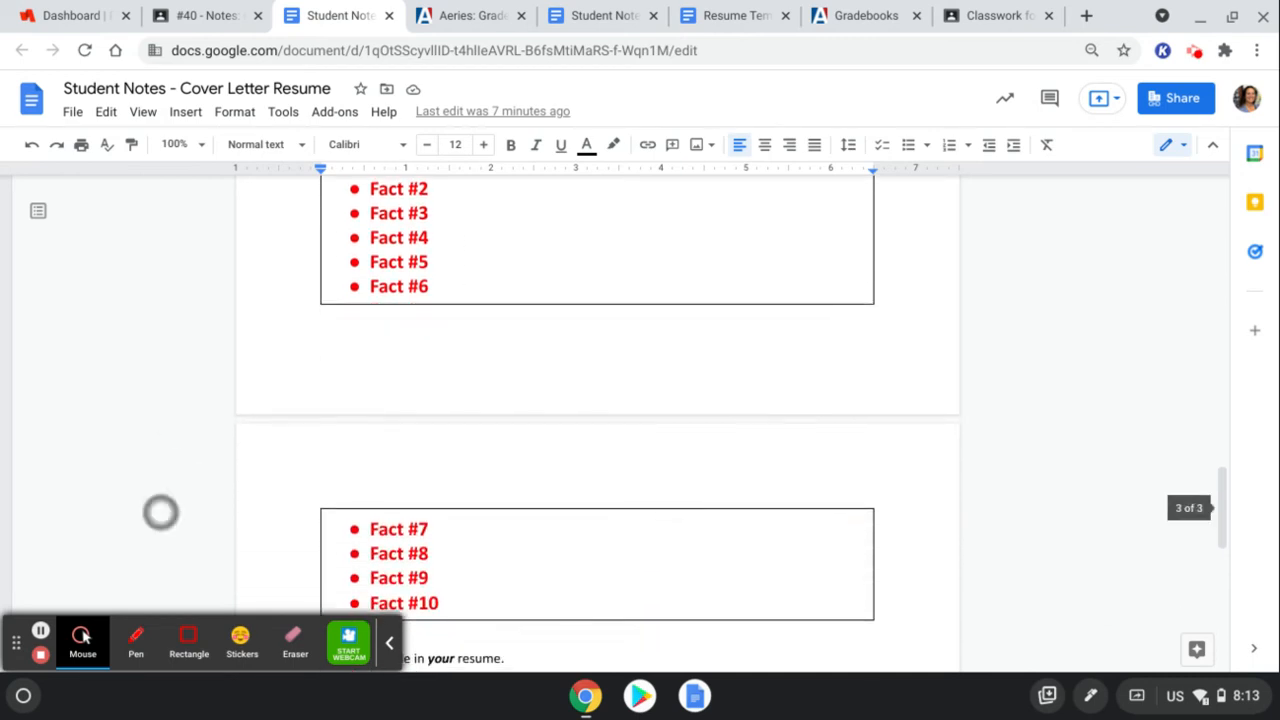
scroll(down, 3)
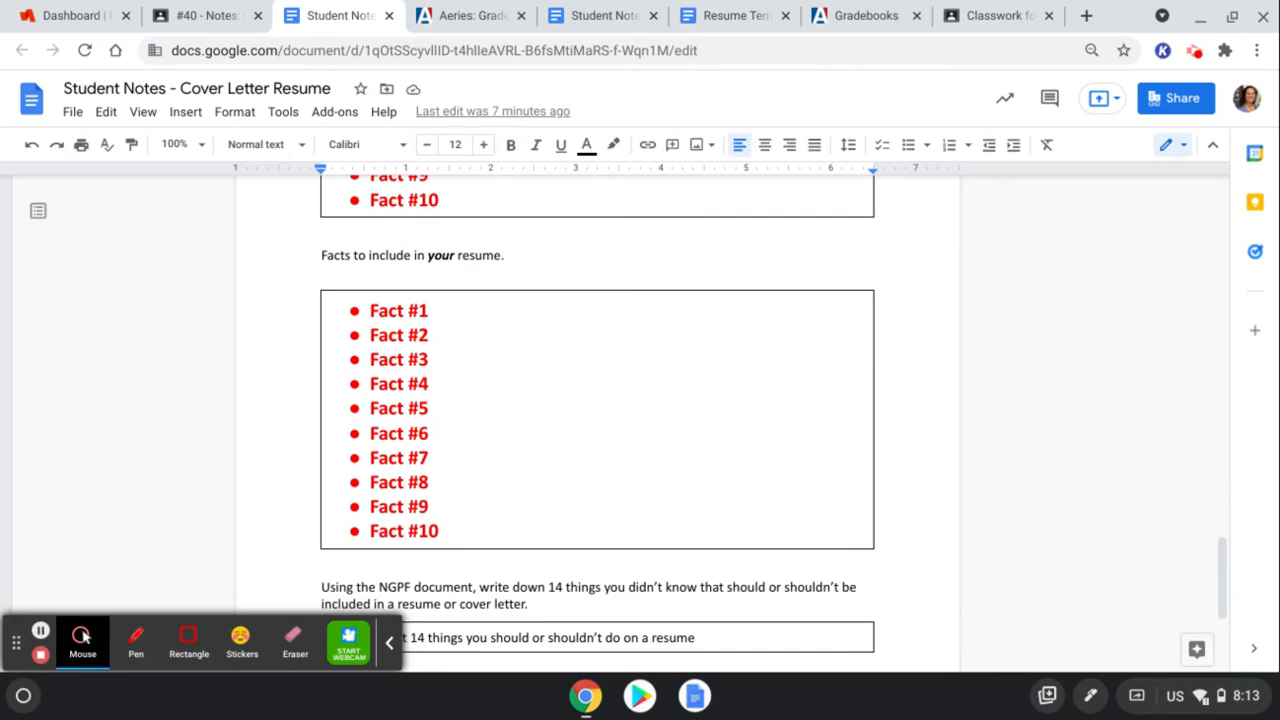
scroll(down, 3)
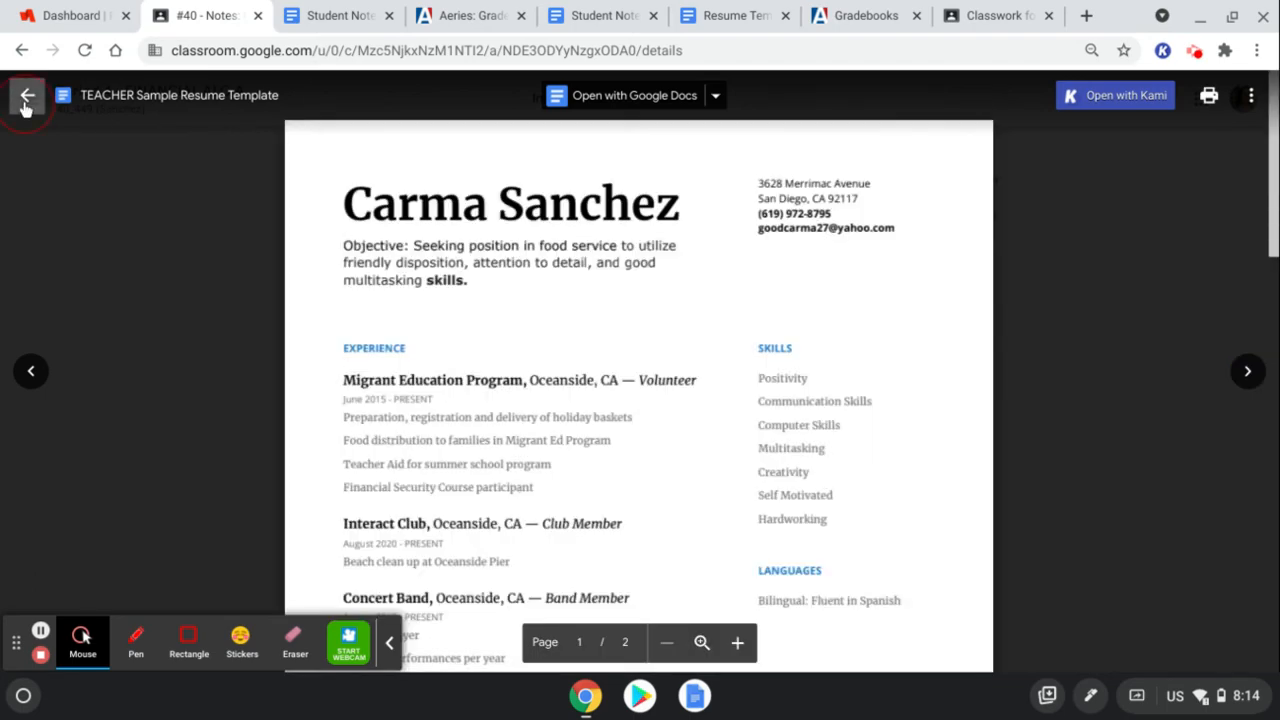
- Close the TEACHER Sample Resume preview and open the Resume Template attachment
click(28, 96)
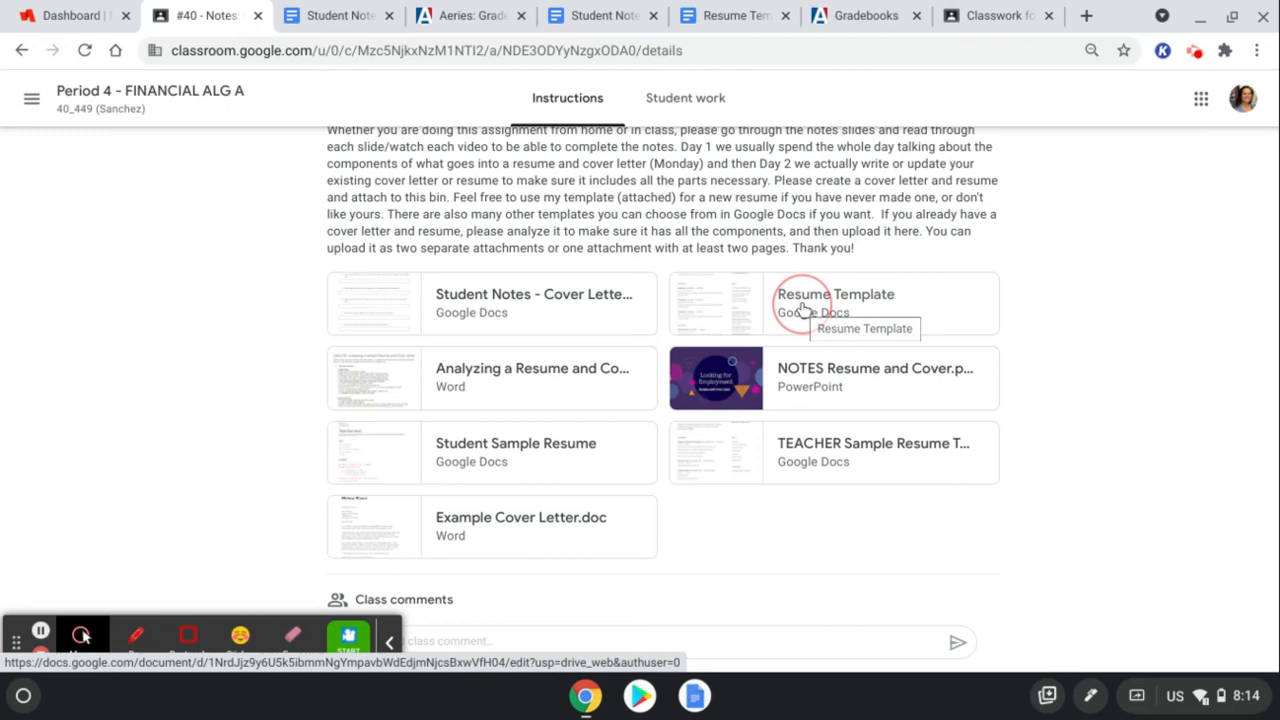
click(836, 294)
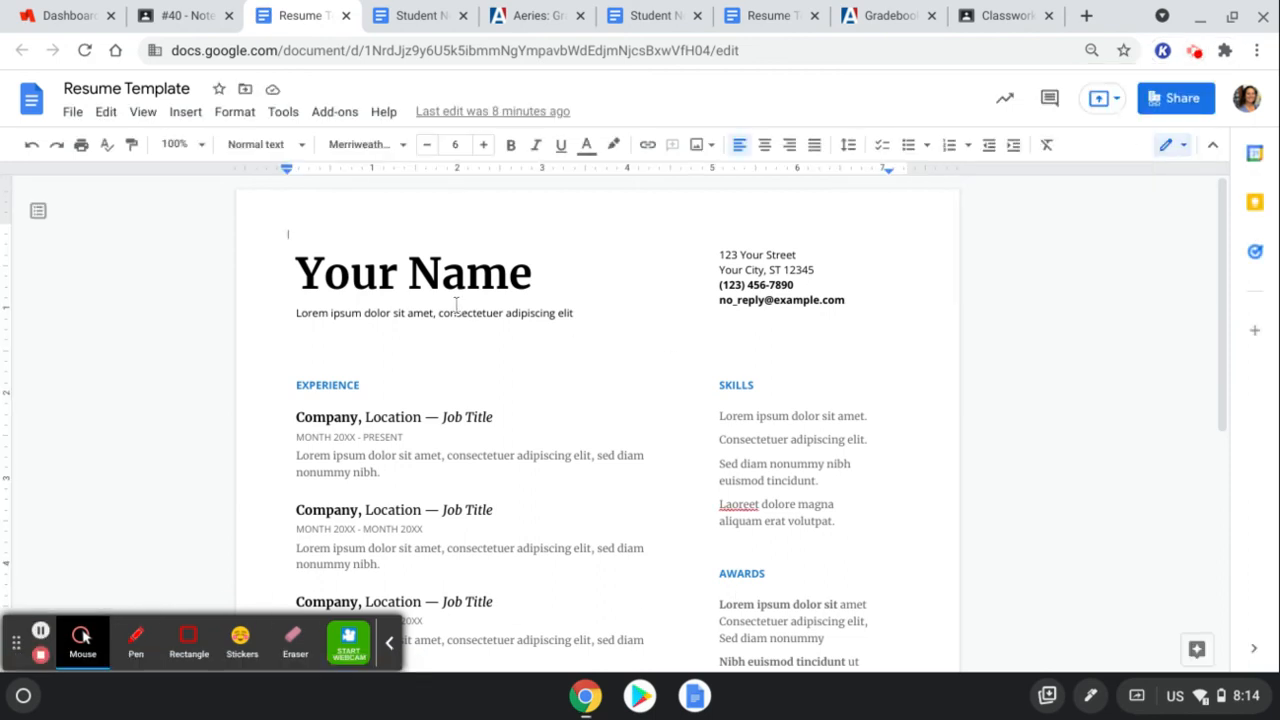
mouse_move(624, 352)
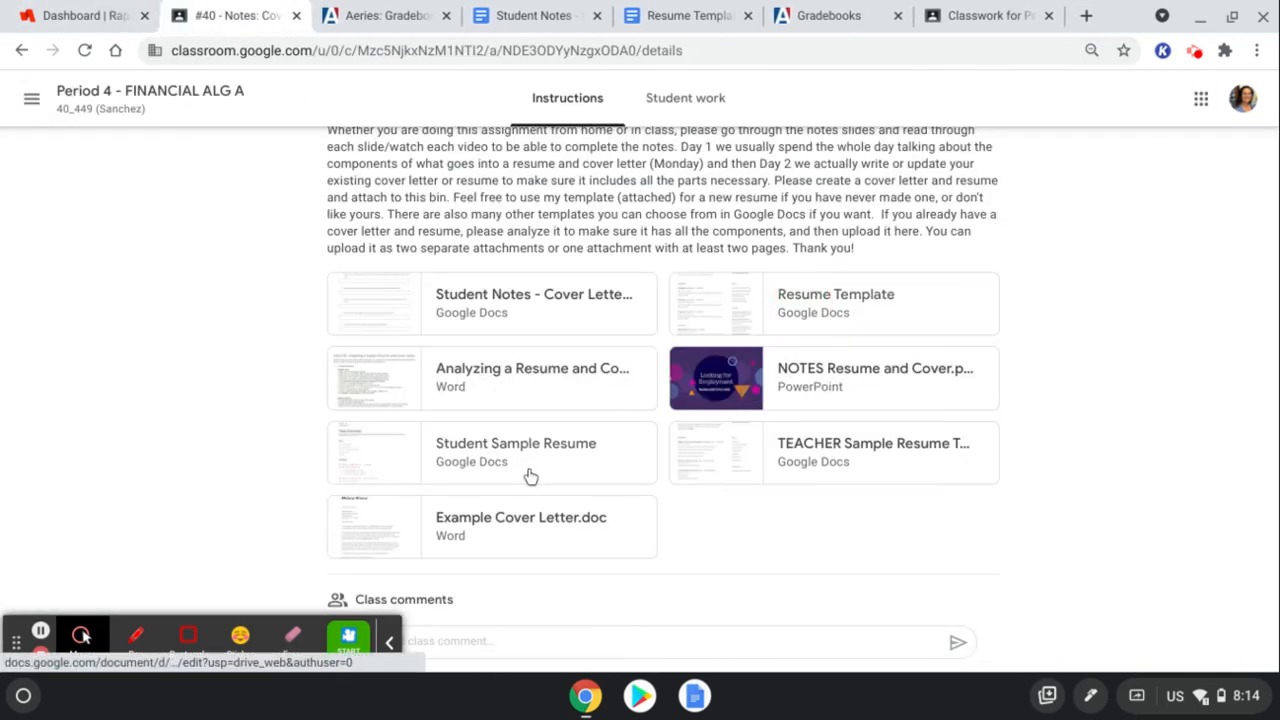
mouse_move(476, 460)
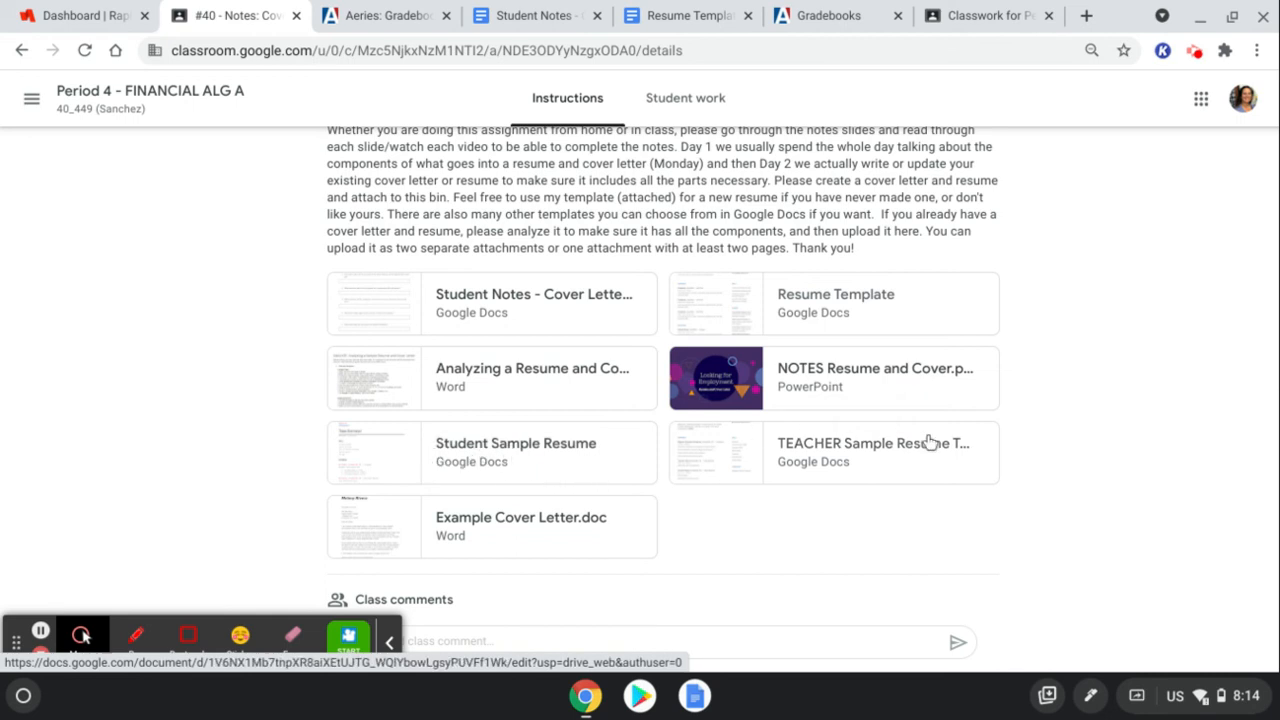
mouse_move(826, 462)
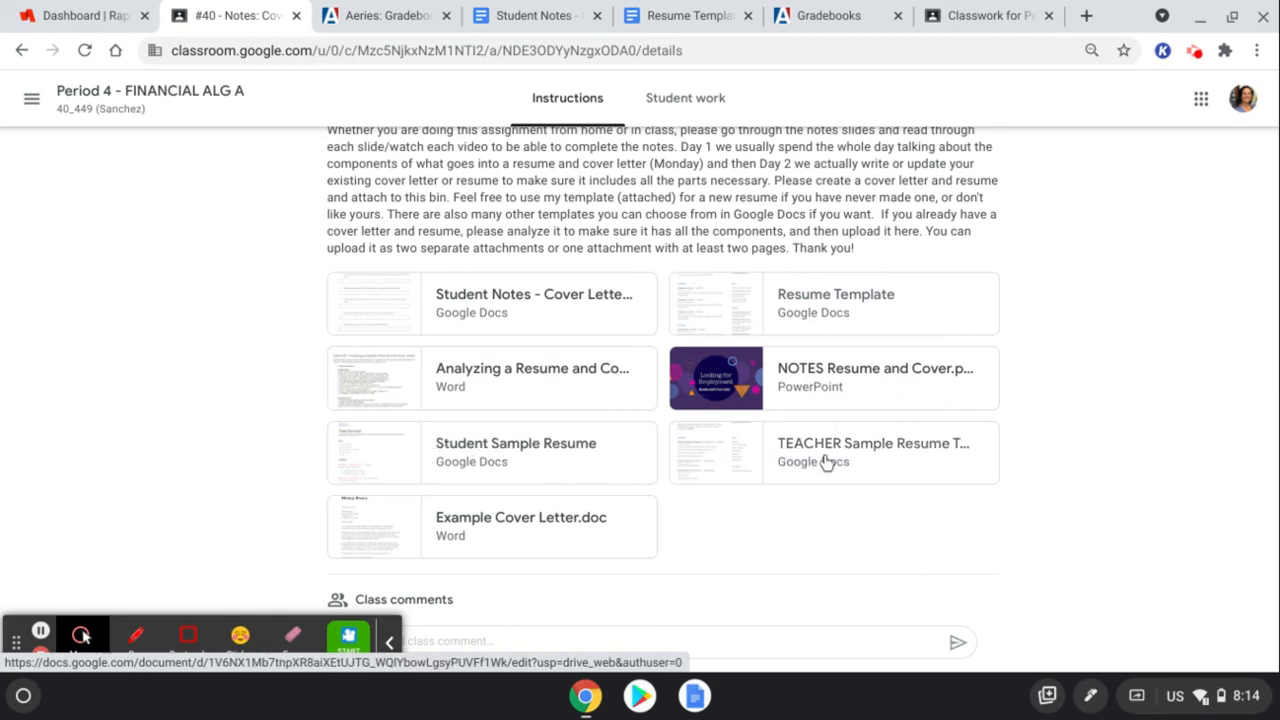
mouse_move(538, 536)
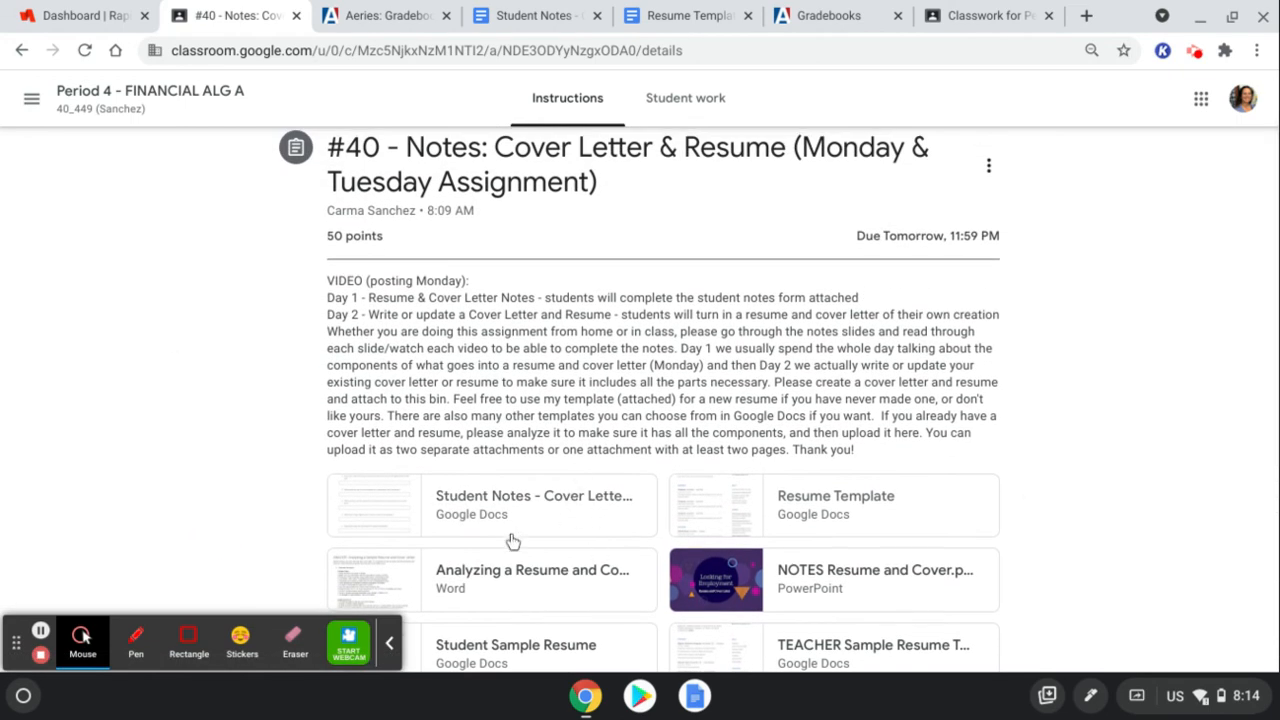
mouse_move(718, 370)
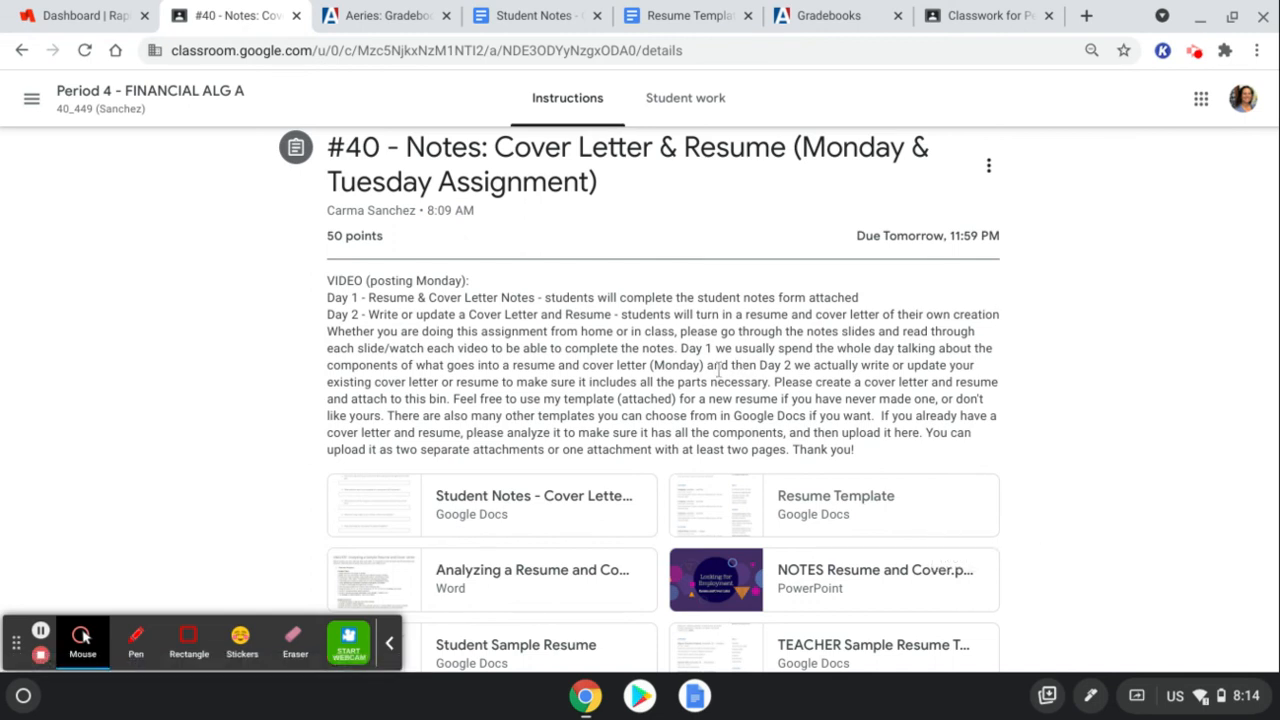
mouse_move(1080, 48)
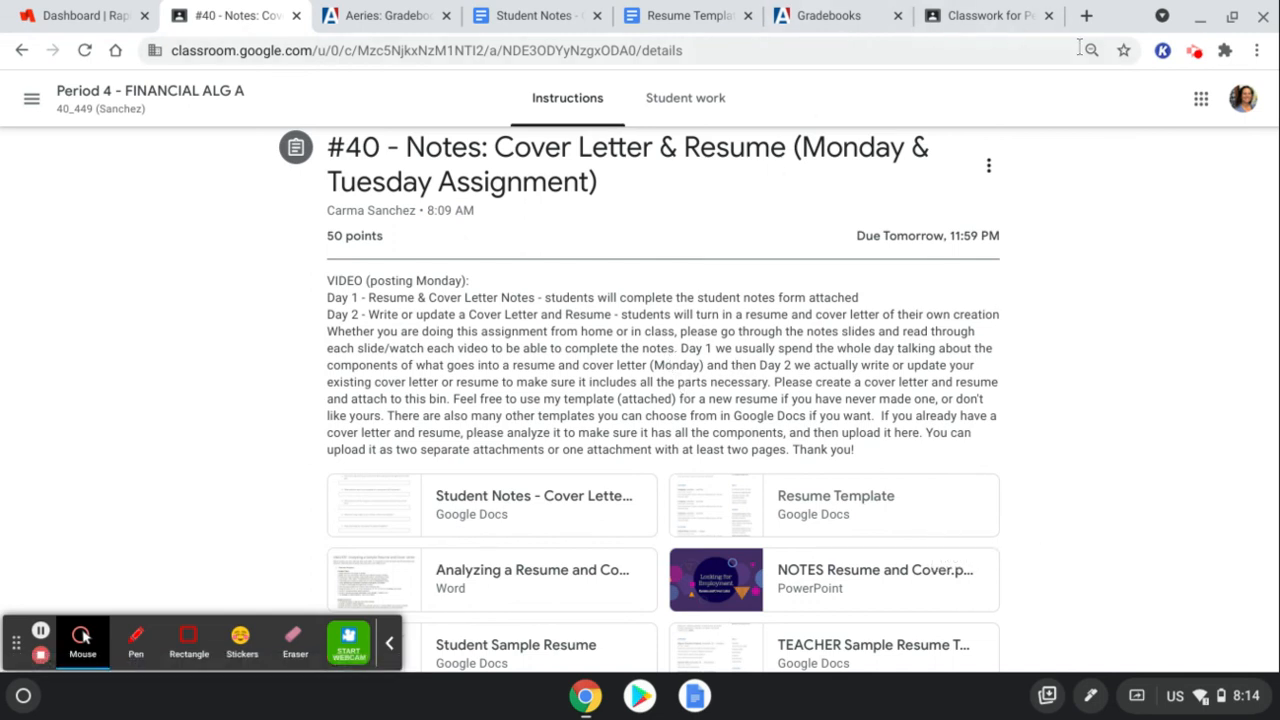